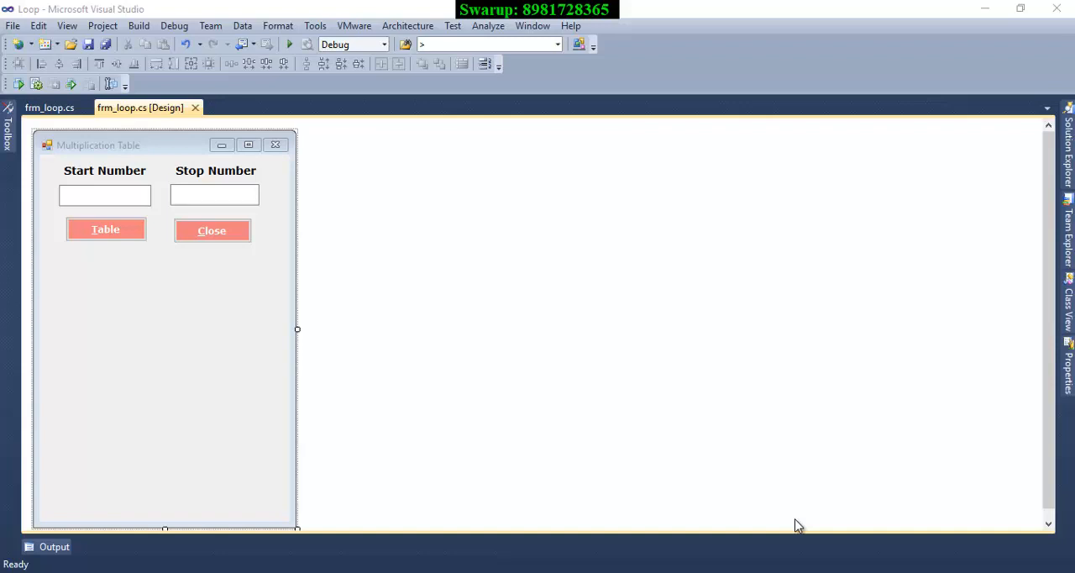
mouse_move(553, 276)
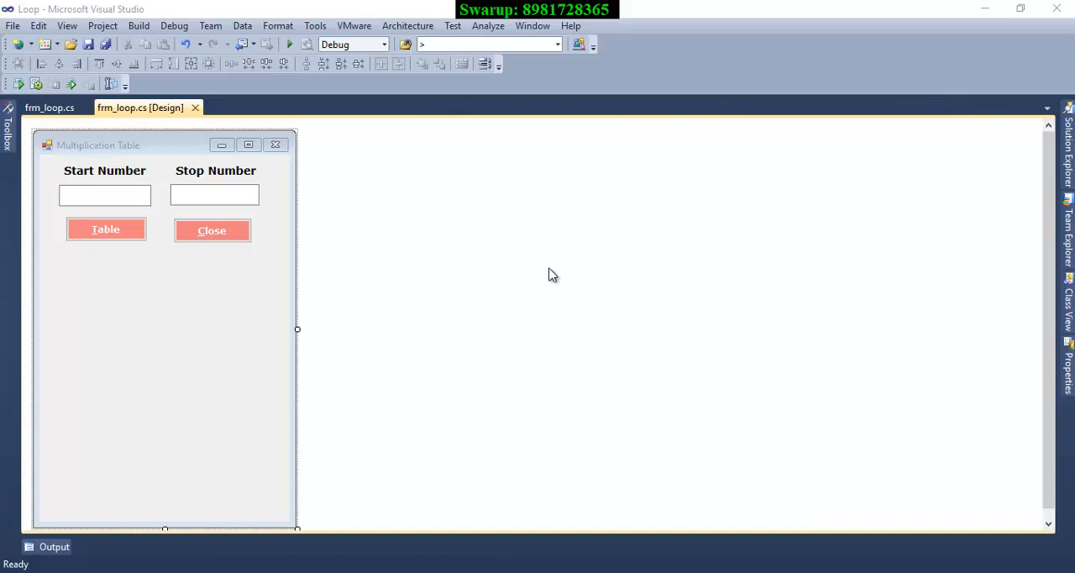
mouse_move(550, 269)
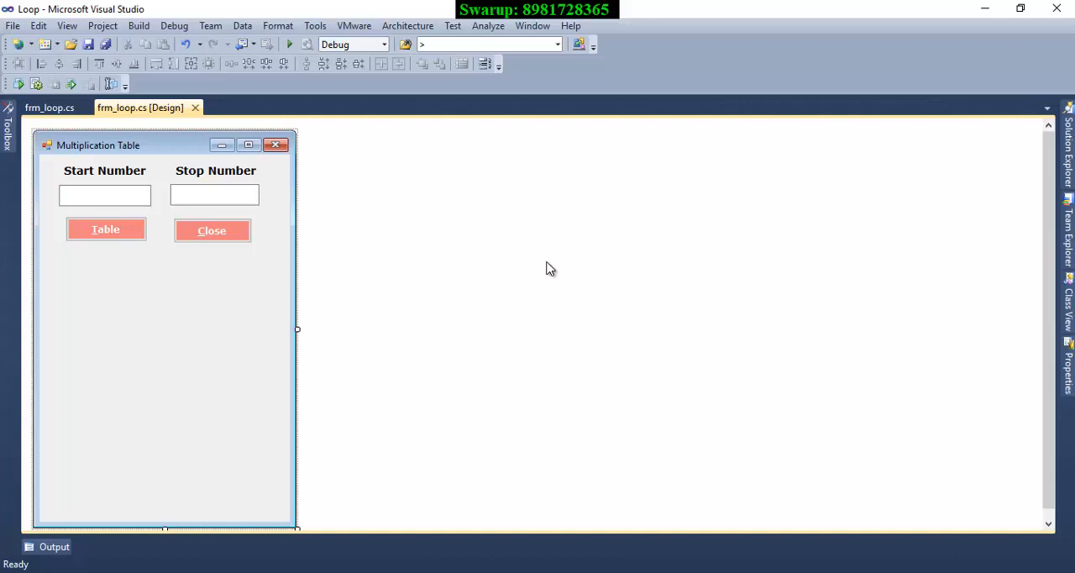
mouse_move(285, 57)
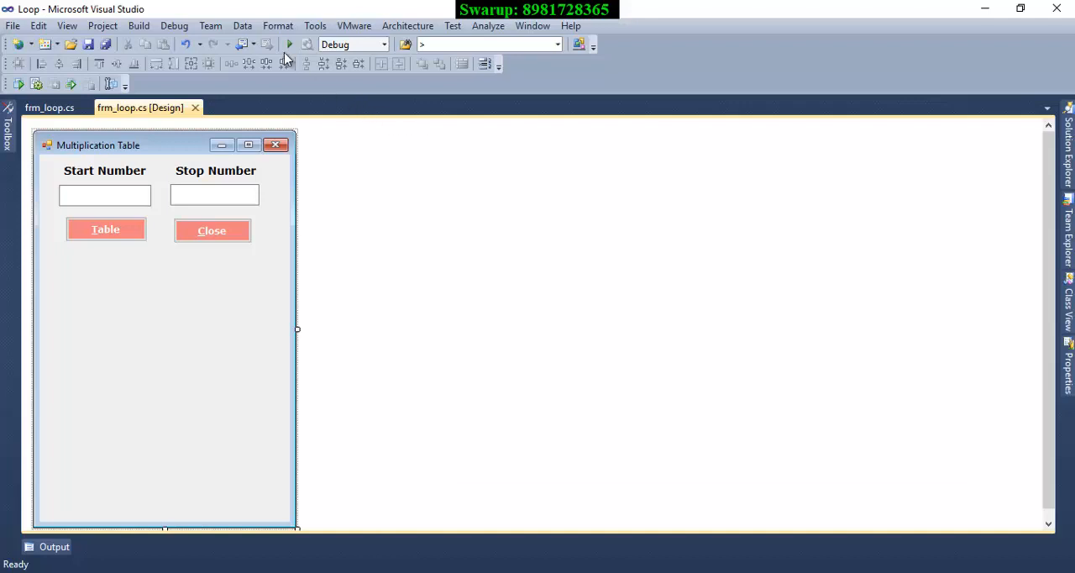
- Run the form, centre it, and generate the 3 times table from start 3 to stop 15
click(289, 44)
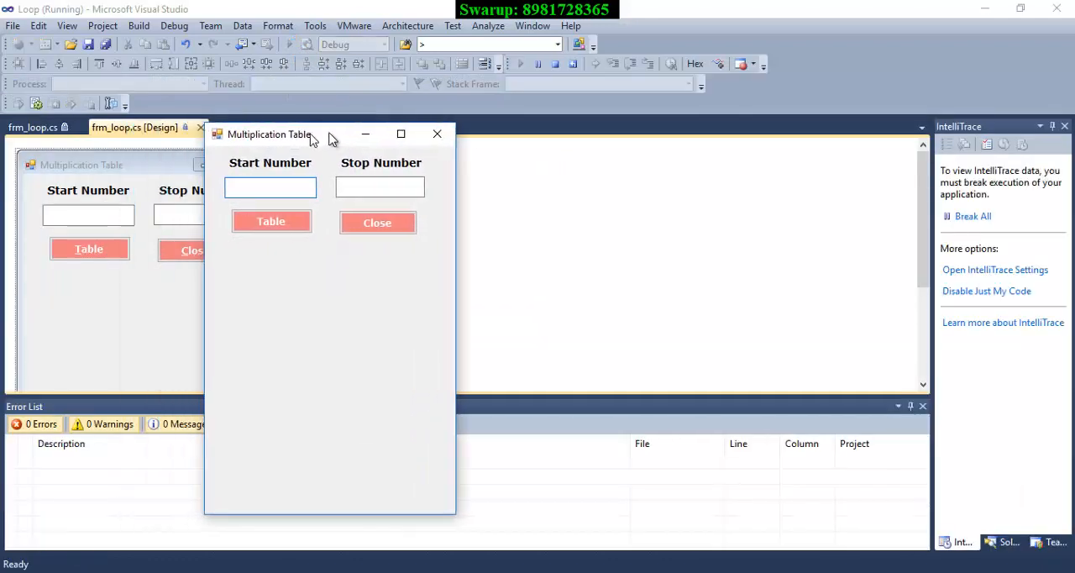
drag(269, 135, 497, 99)
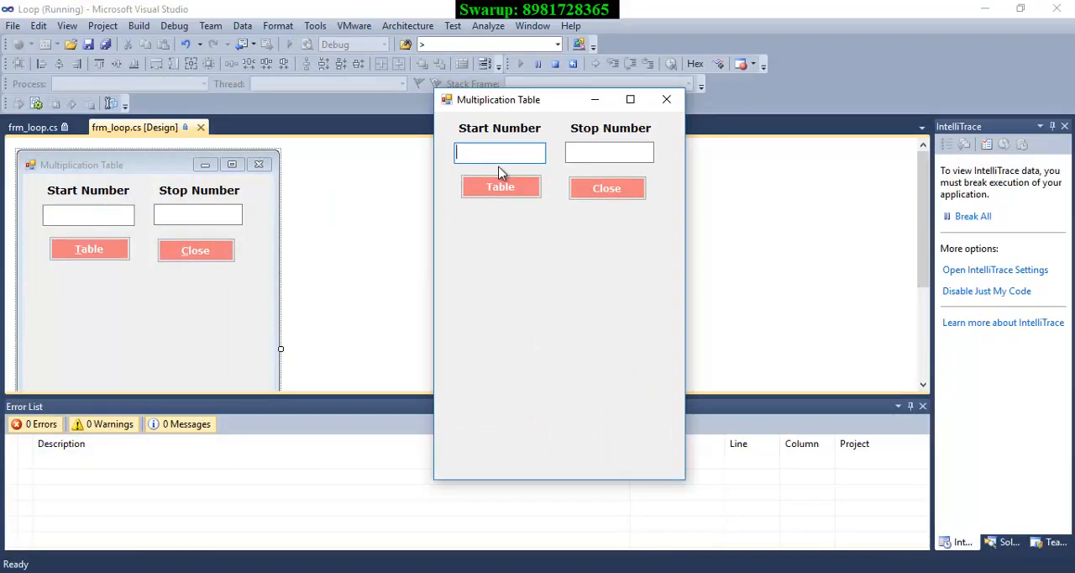
text(3)
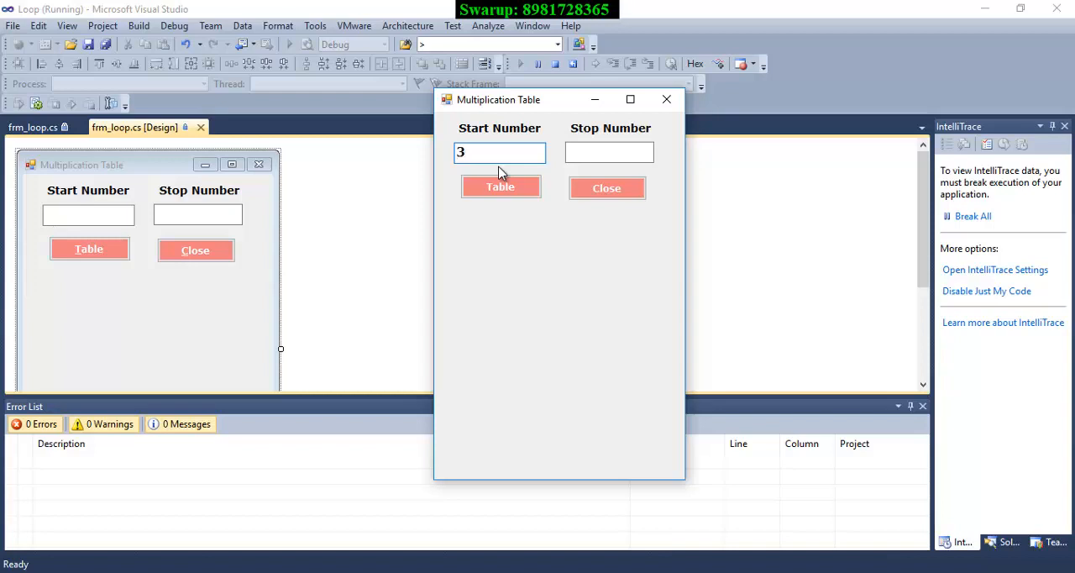
click(608, 151)
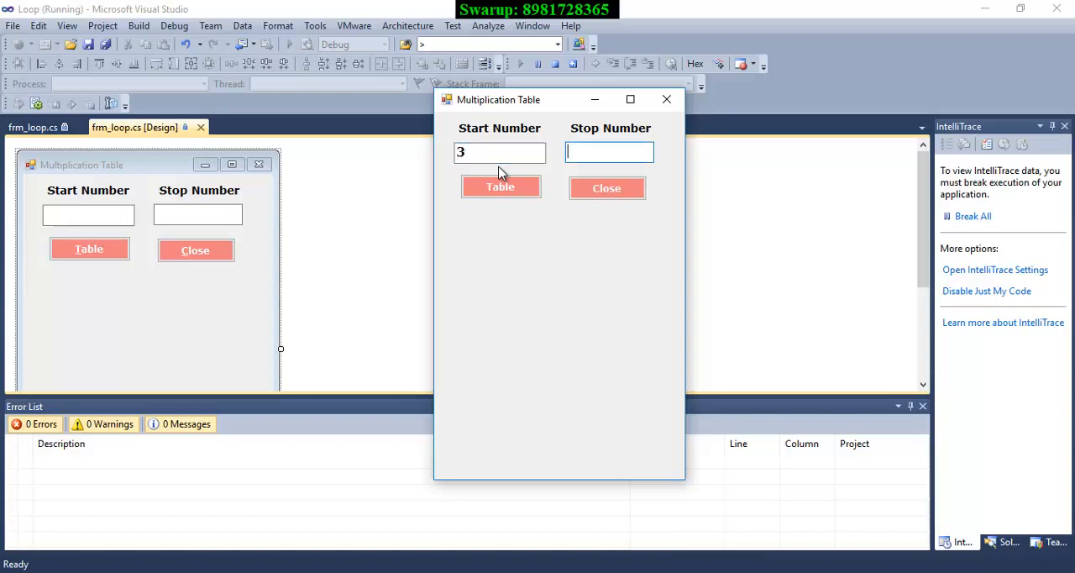
text(15)
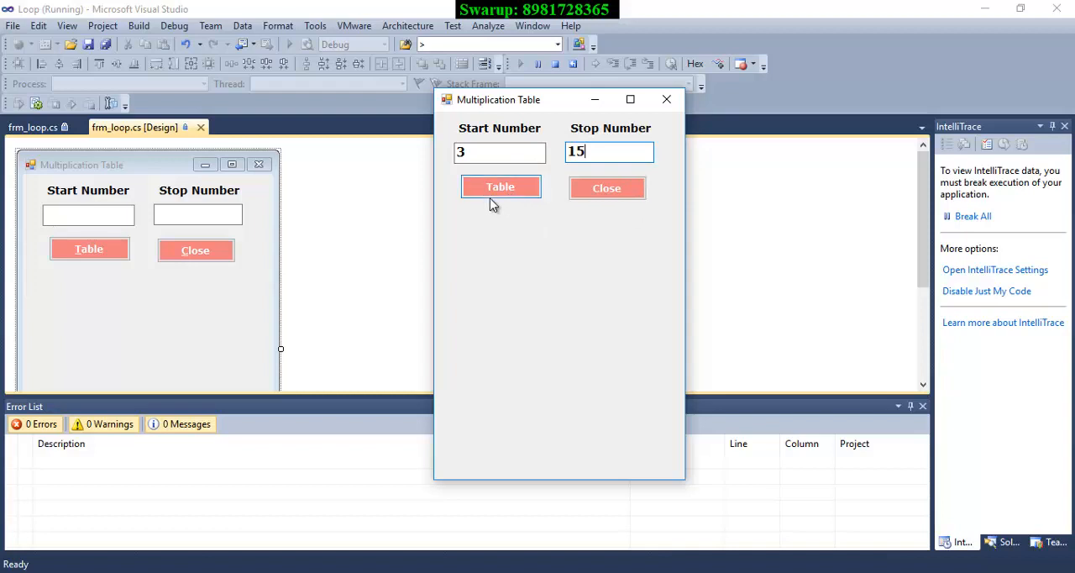
mouse_move(524, 202)
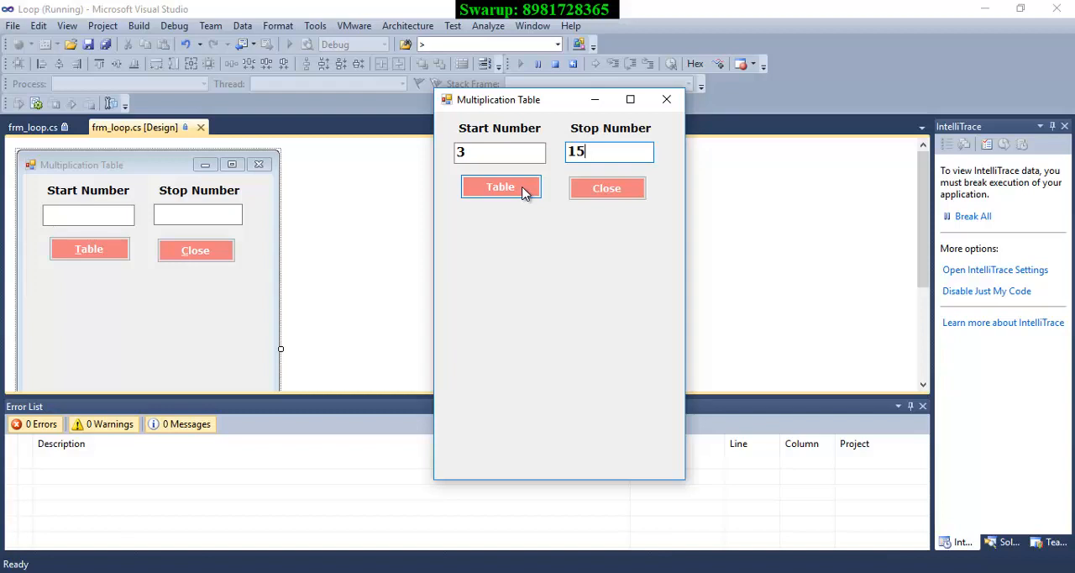
click(501, 186)
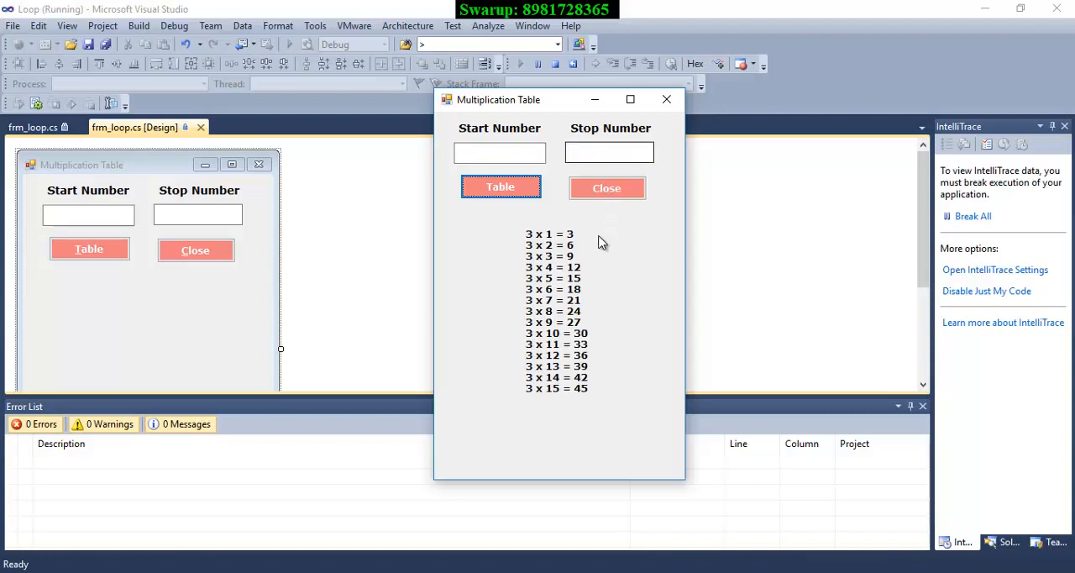
mouse_move(504, 270)
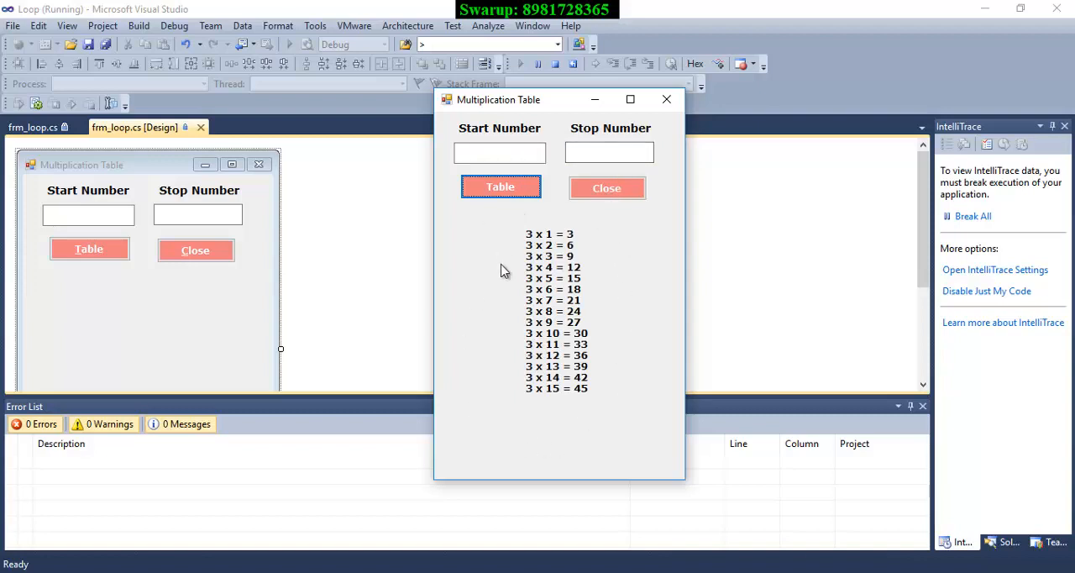
mouse_move(548, 210)
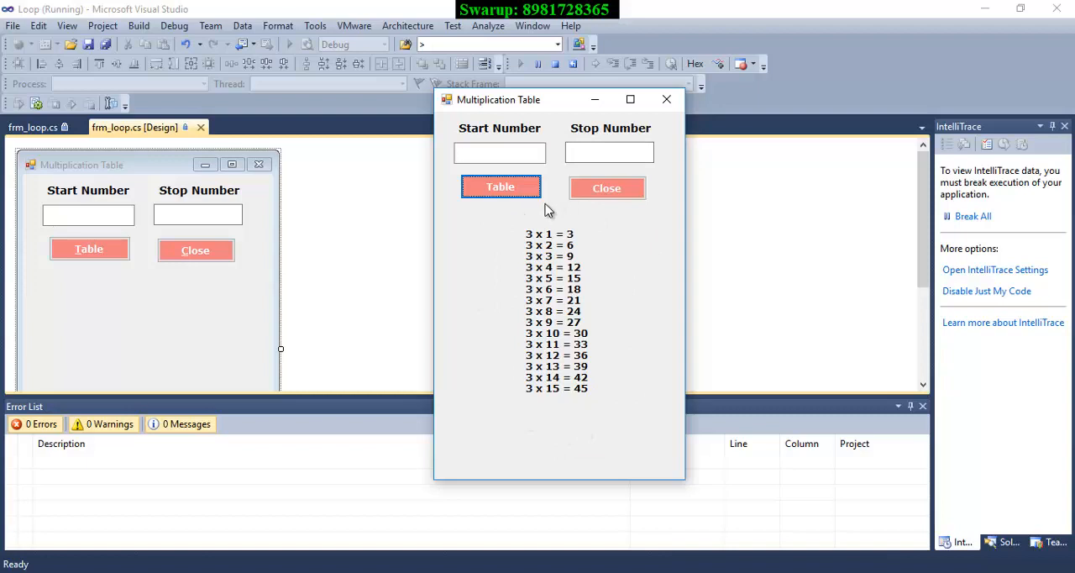
mouse_move(622, 255)
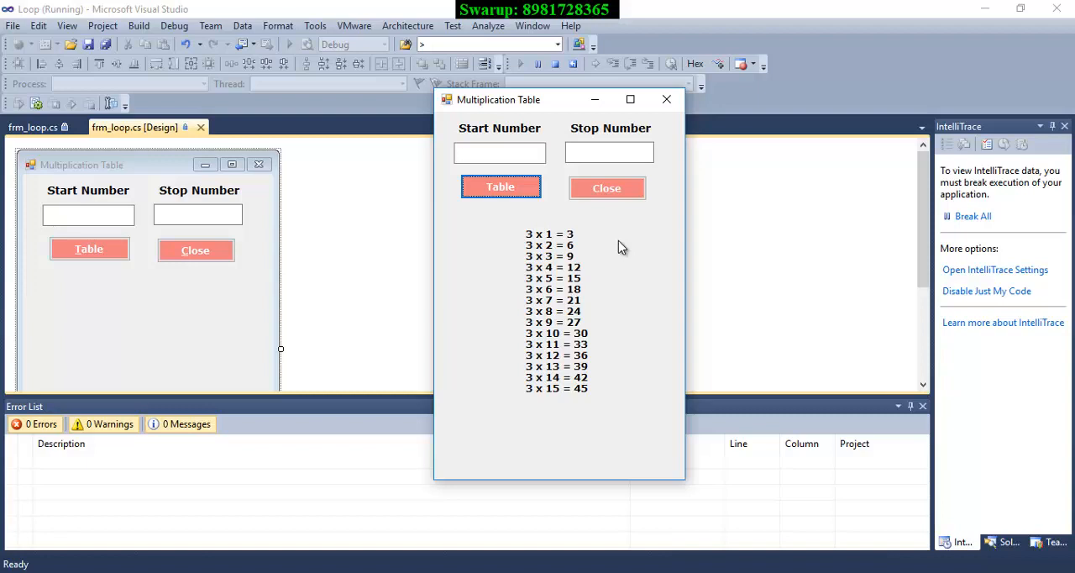
mouse_move(615, 281)
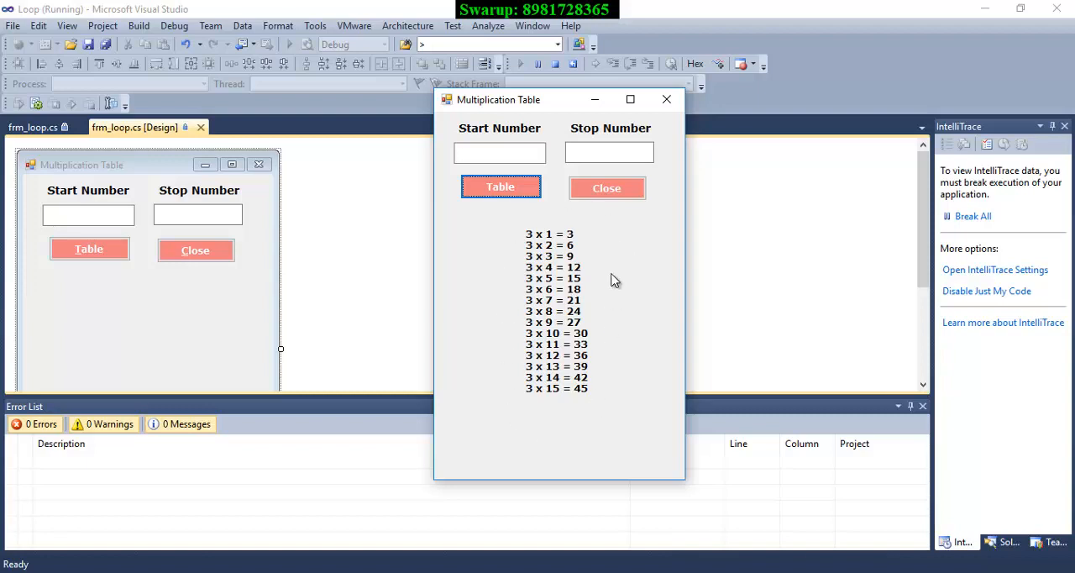
mouse_move(602, 237)
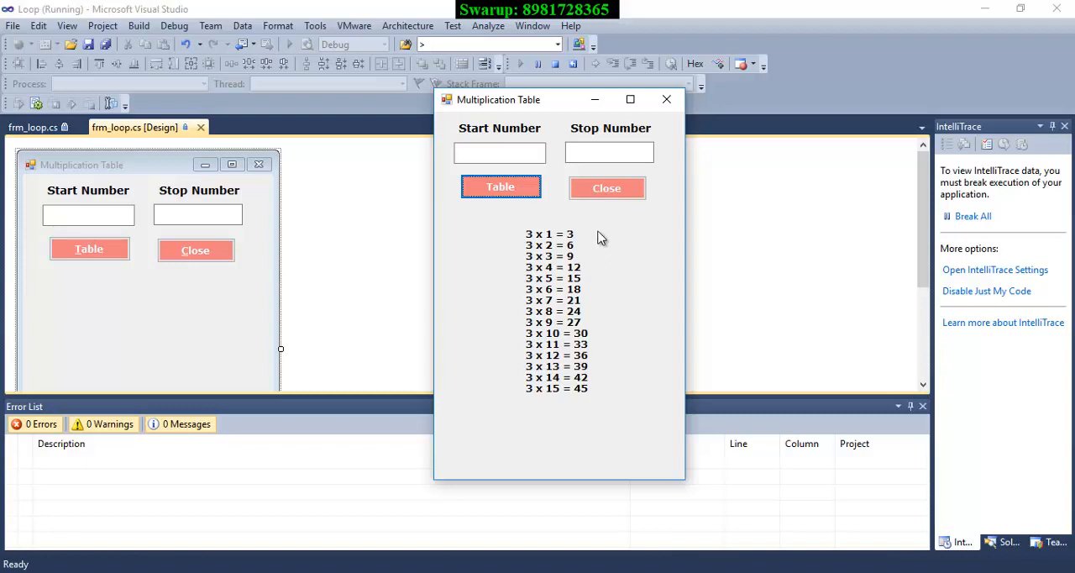
mouse_move(595, 363)
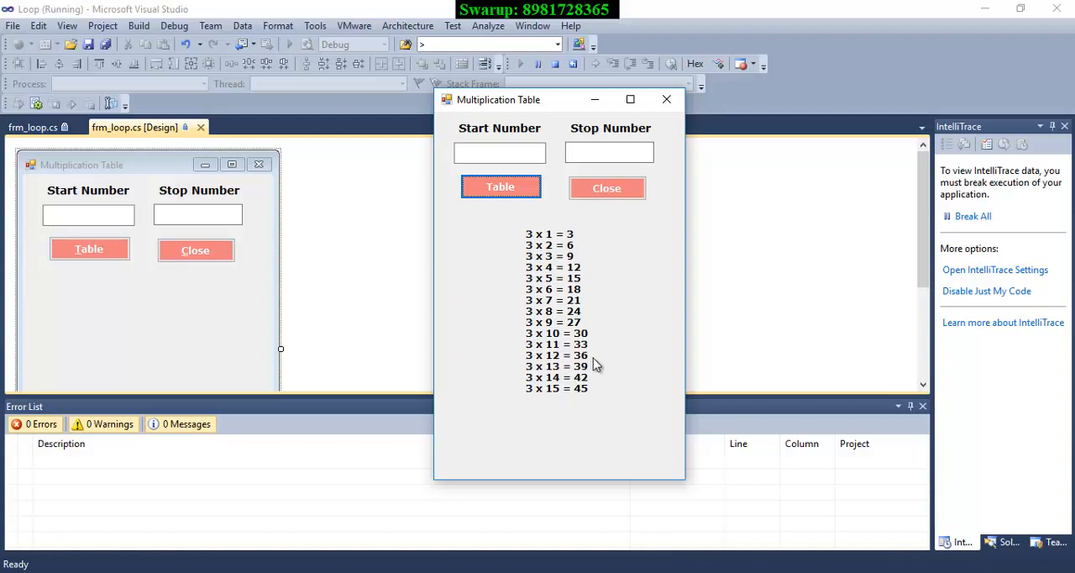
mouse_move(571, 417)
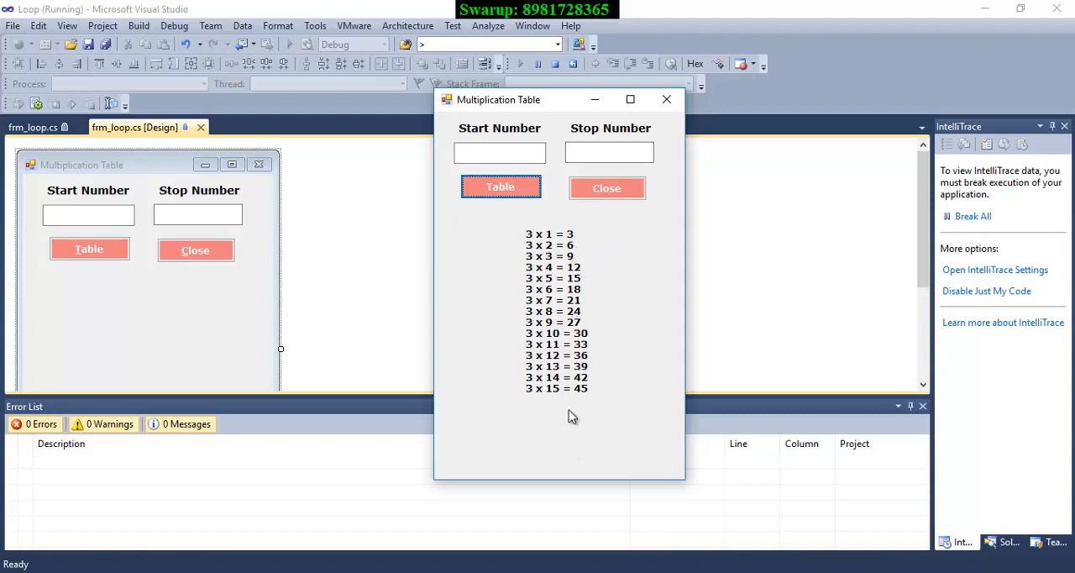
mouse_move(572, 481)
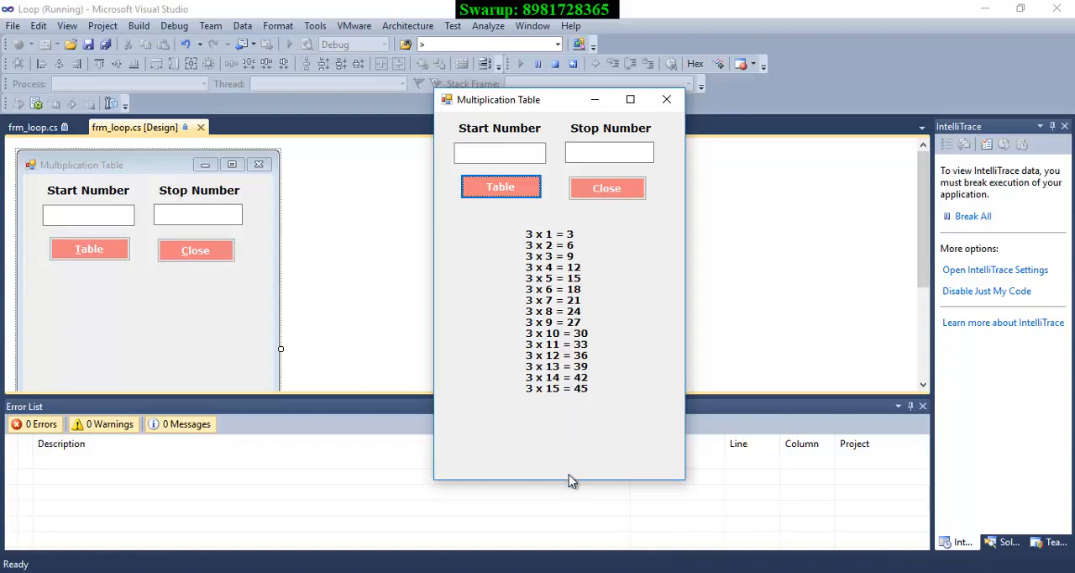
- Generate the 5 times table from start 5 to stop 40 and scroll through its output
click(500, 151)
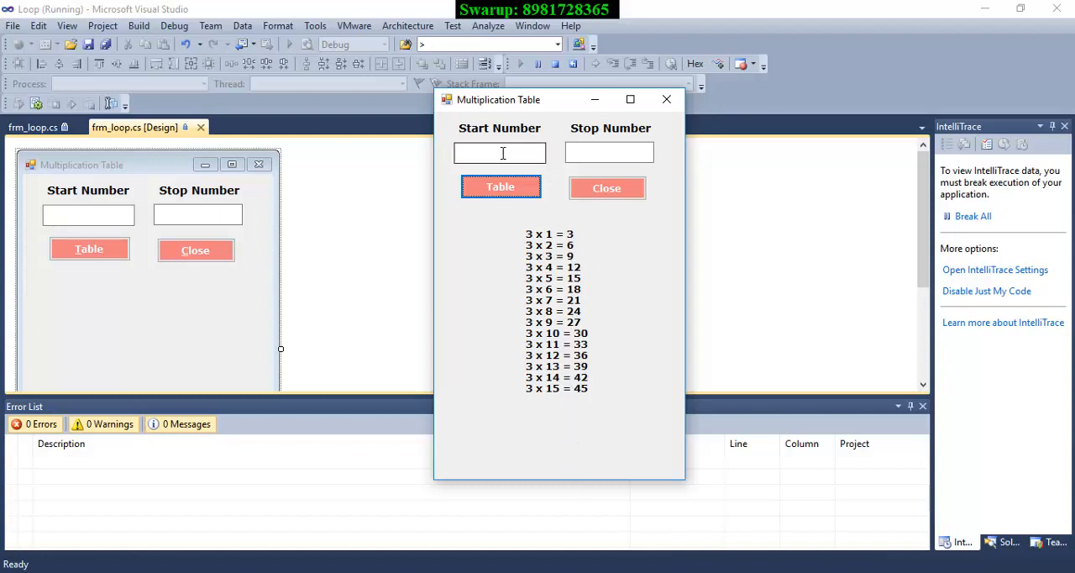
text(5)
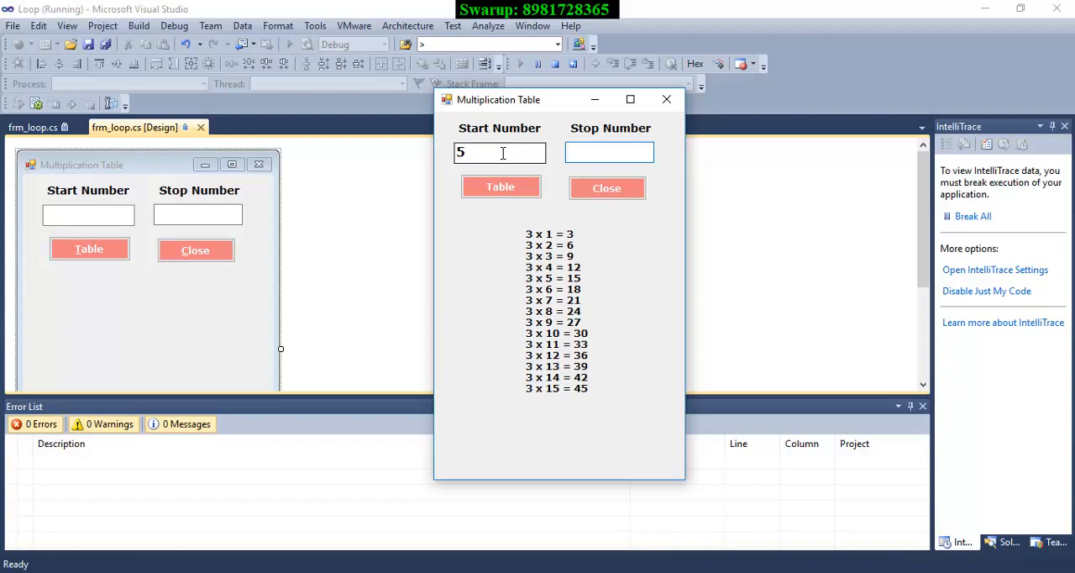
text(40)
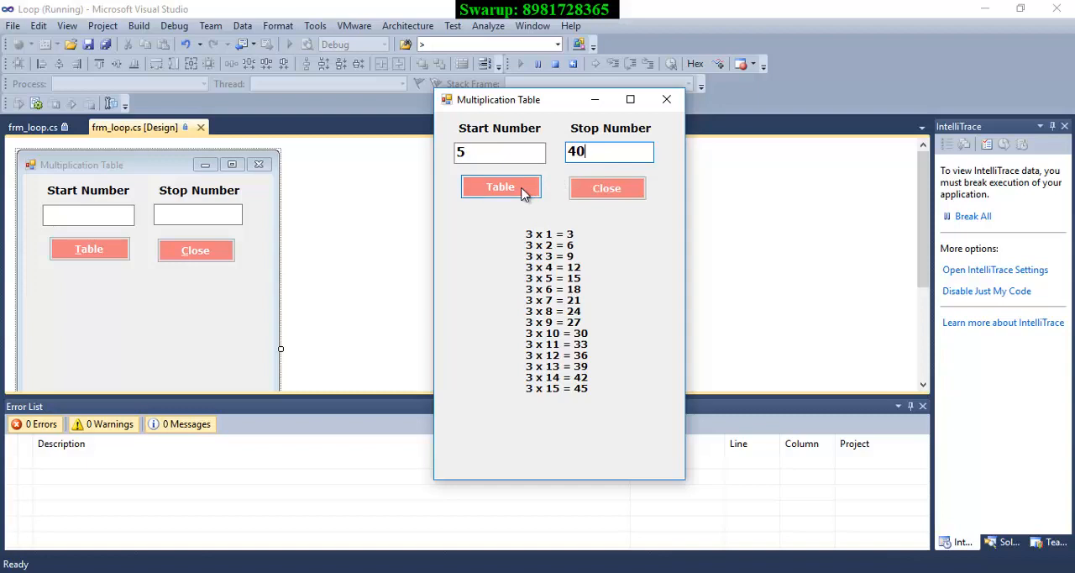
mouse_move(514, 192)
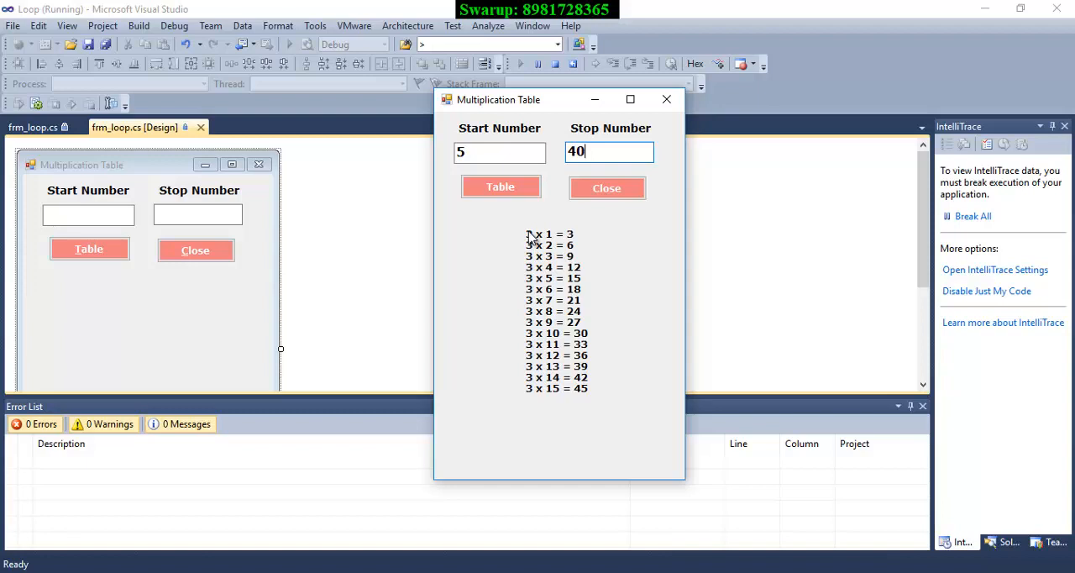
mouse_move(576, 413)
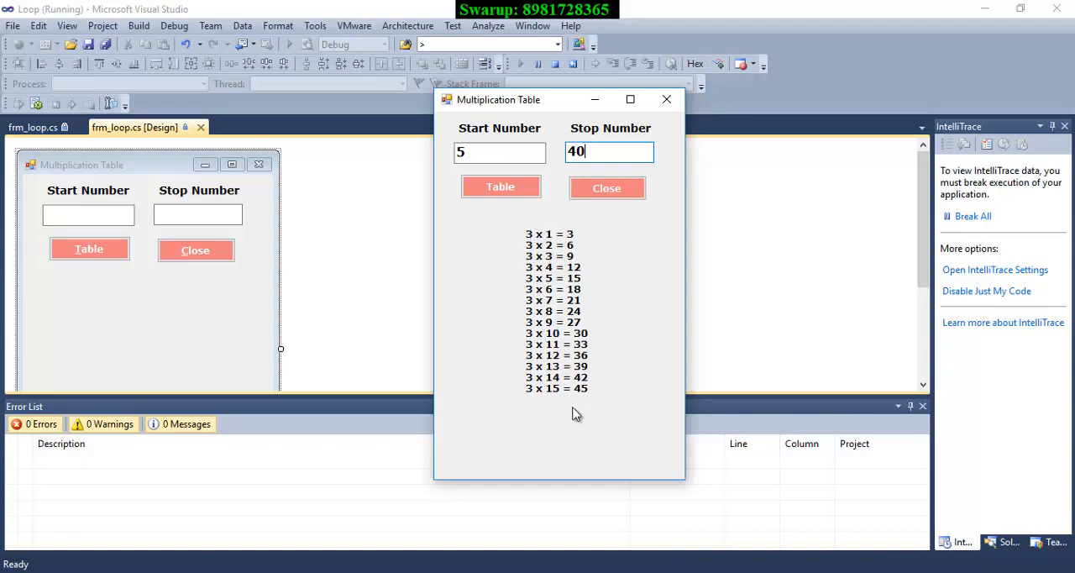
mouse_move(615, 266)
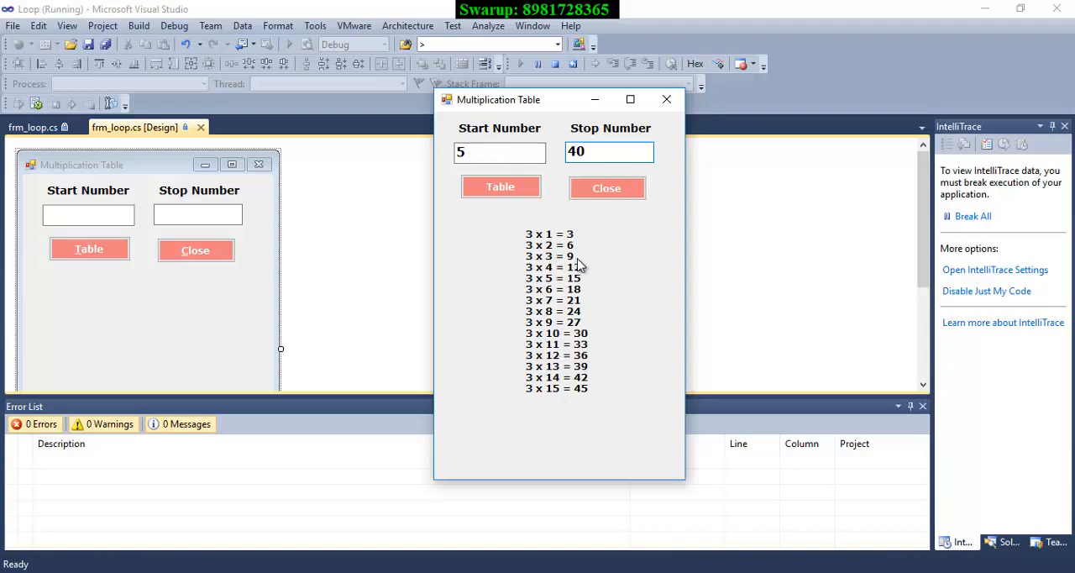
click(609, 151)
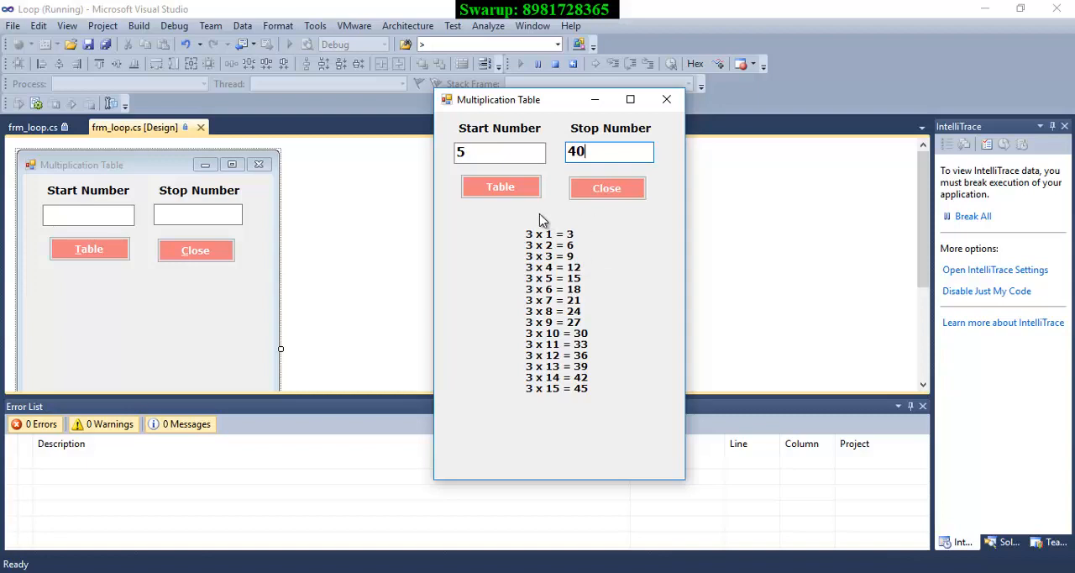
mouse_move(528, 363)
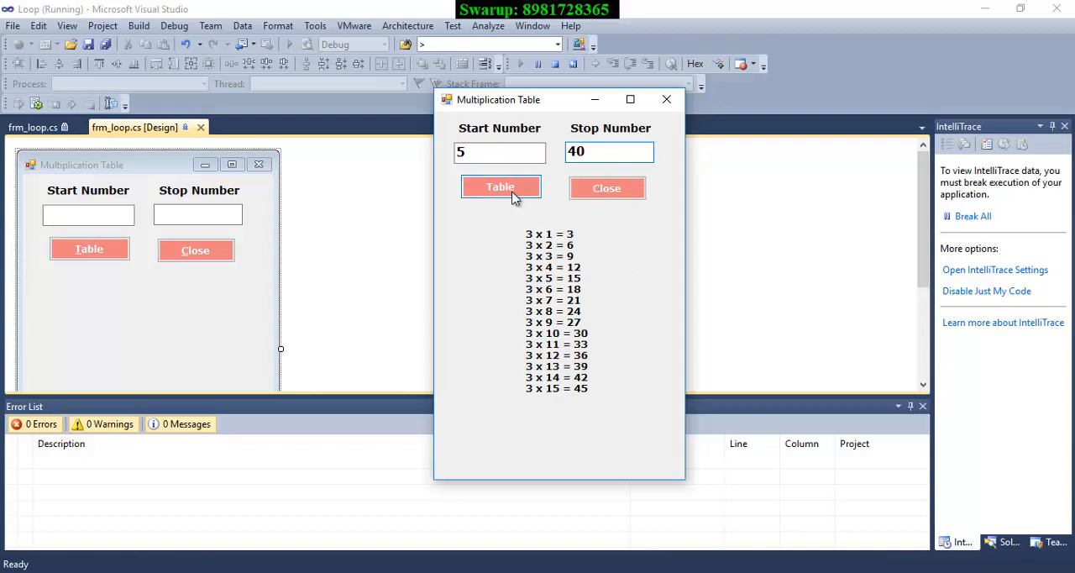
click(501, 187)
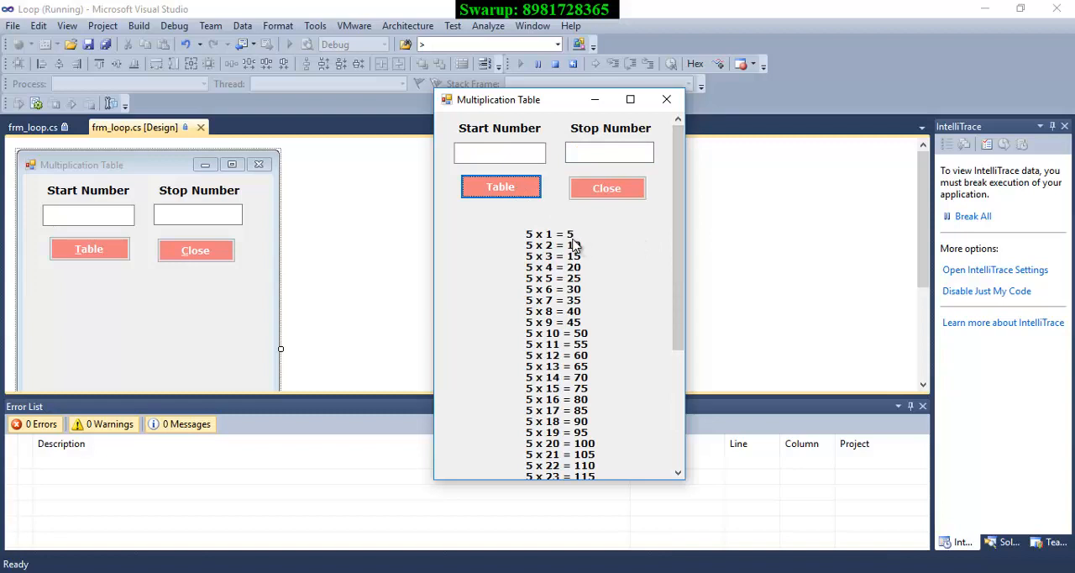
mouse_move(596, 312)
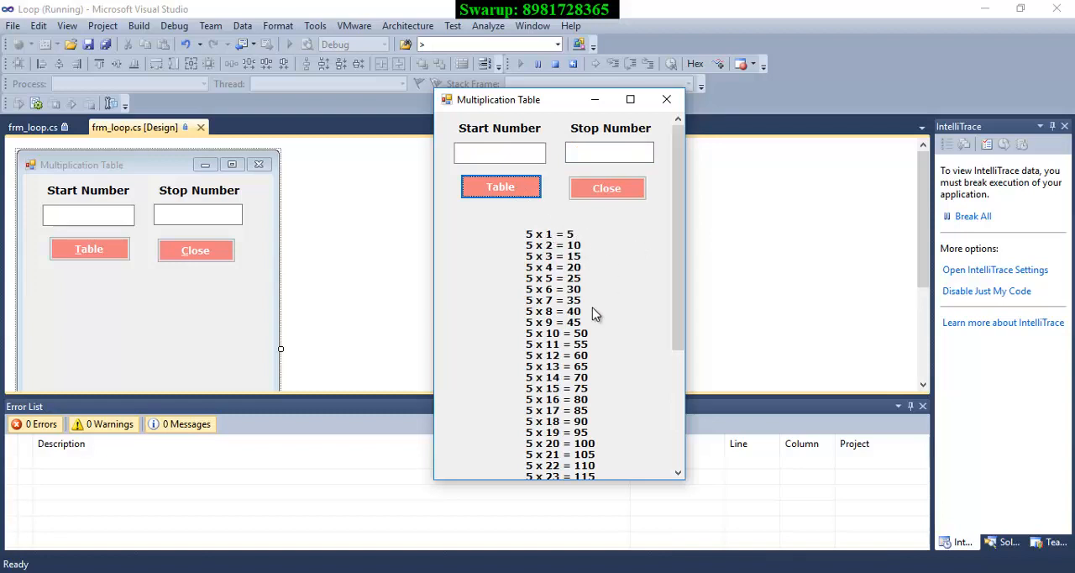
mouse_move(555, 305)
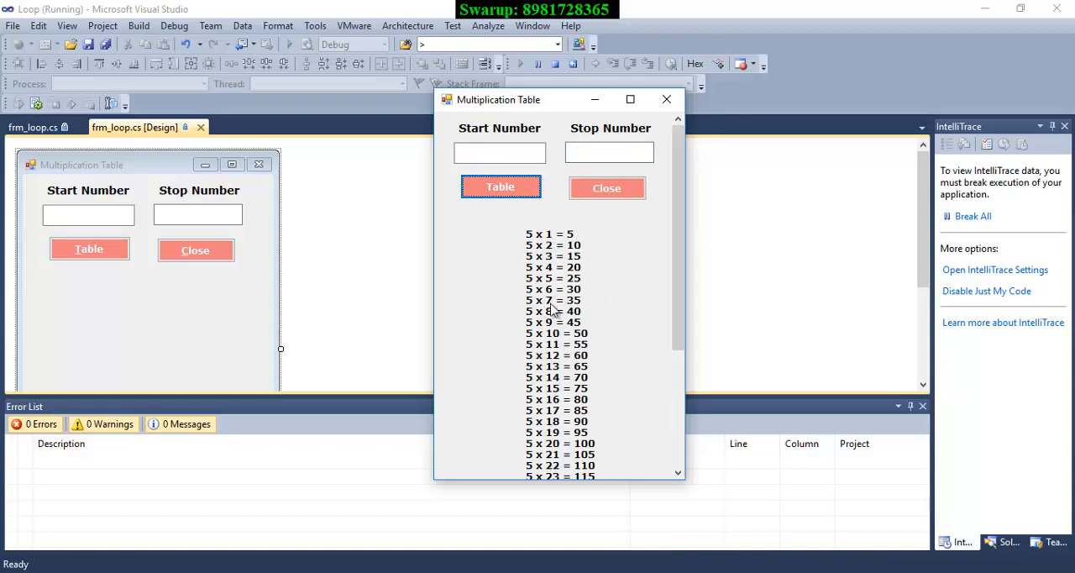
mouse_move(575, 245)
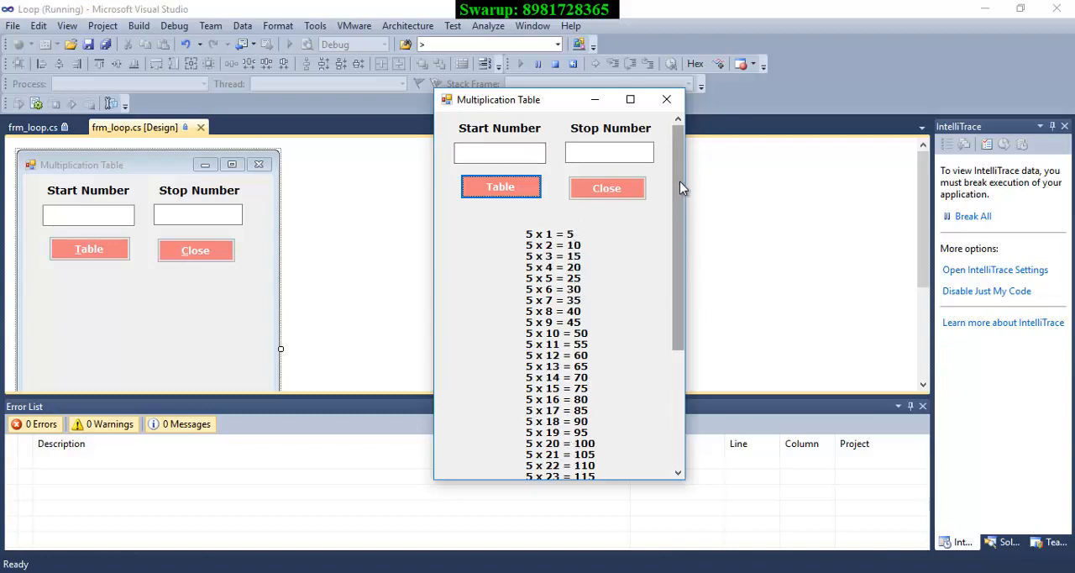
scroll(down, 3)
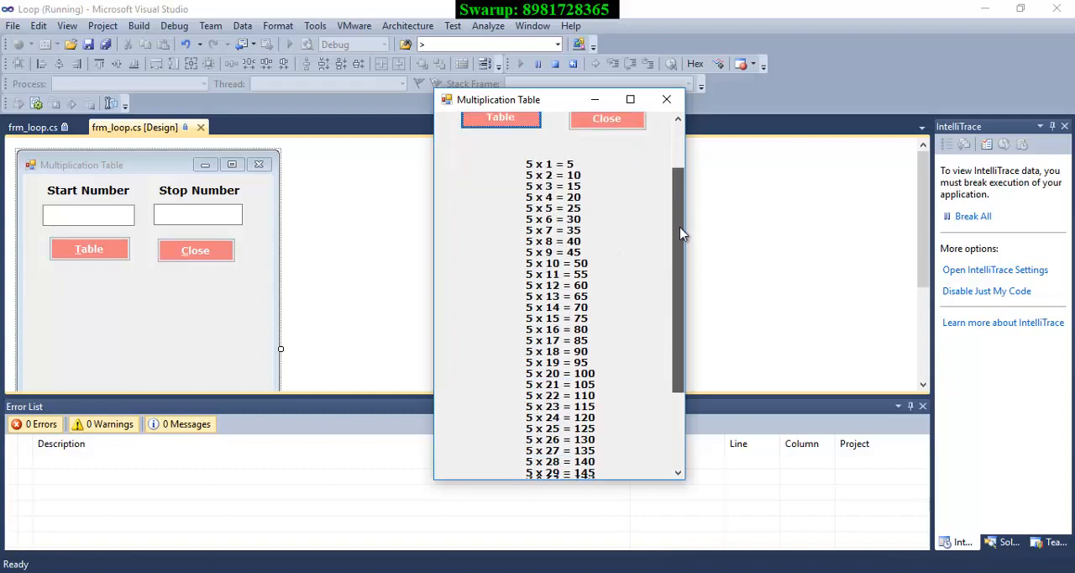
scroll(down, 3)
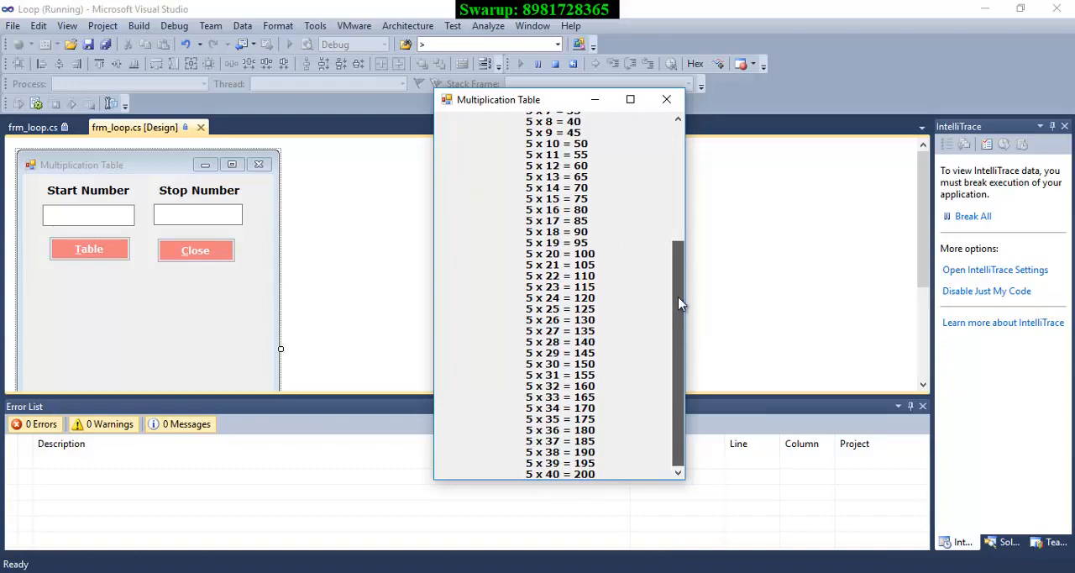
mouse_move(680, 374)
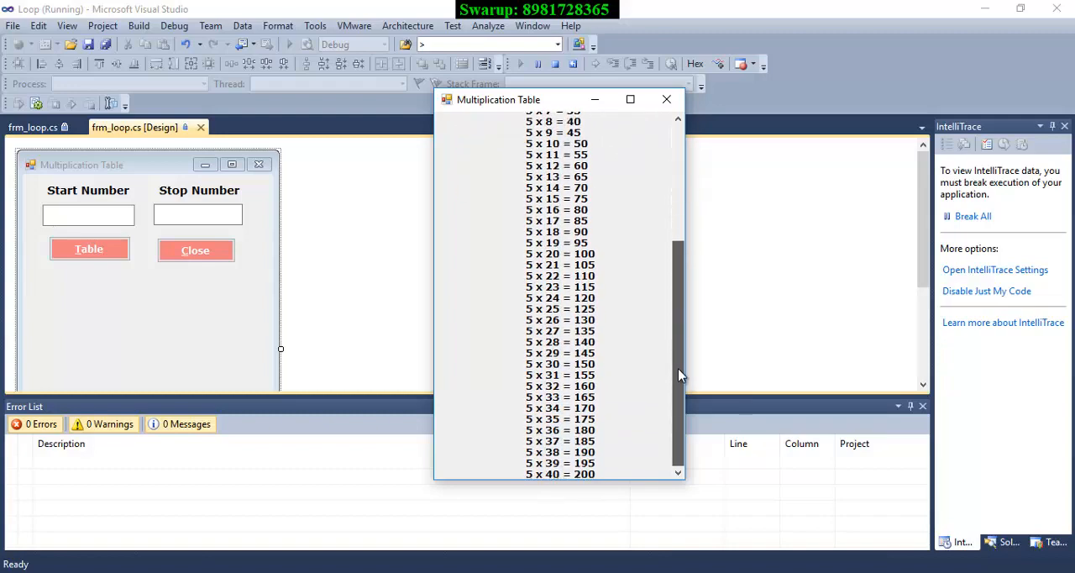
mouse_move(680, 333)
text(1)
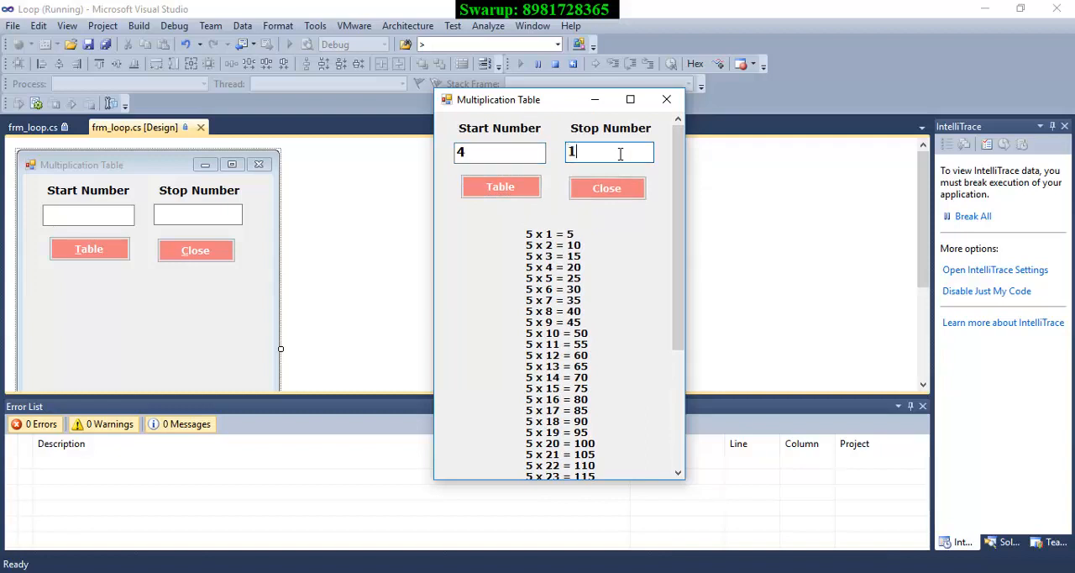
- Generate the 4 times table up to 14, replacing the earlier 5 table output
text(4)
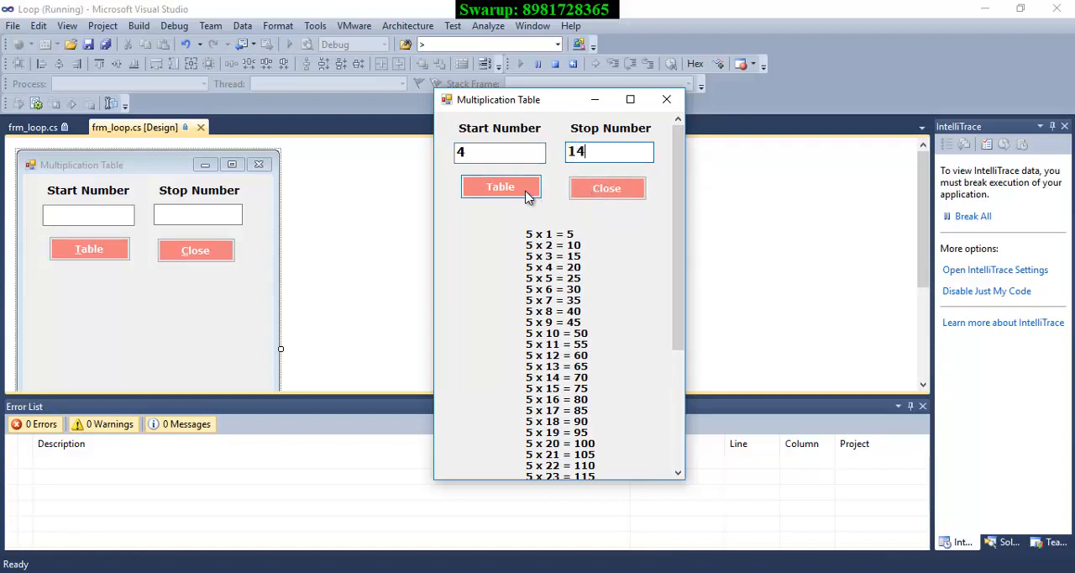
click(501, 186)
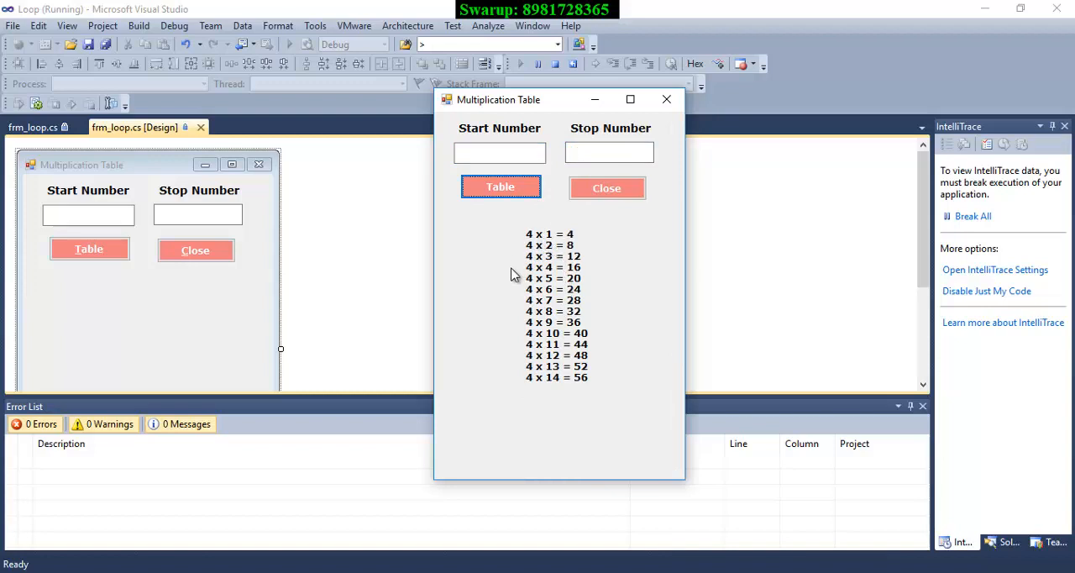
mouse_move(667, 353)
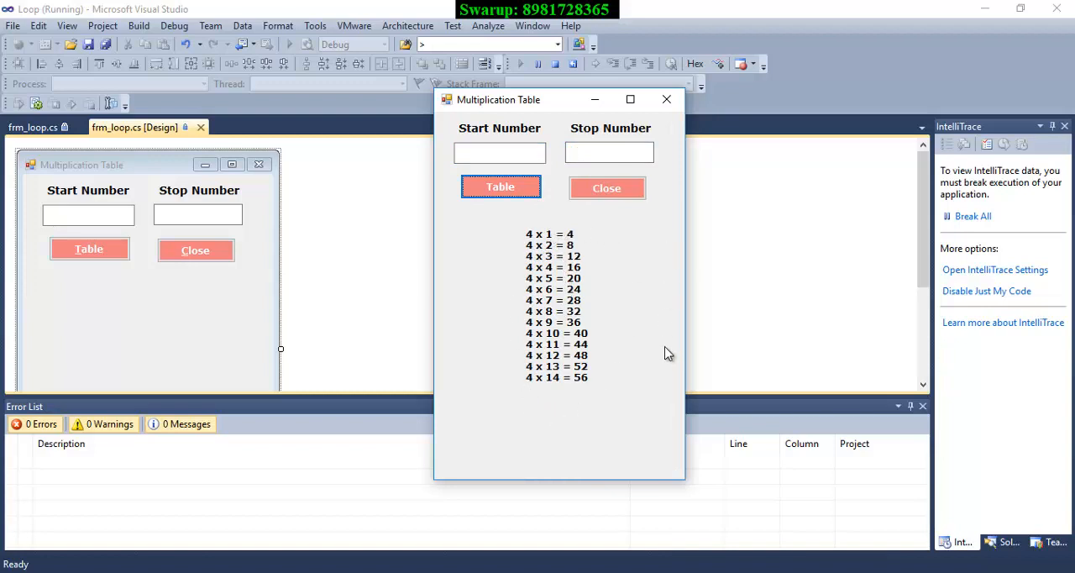
mouse_move(655, 293)
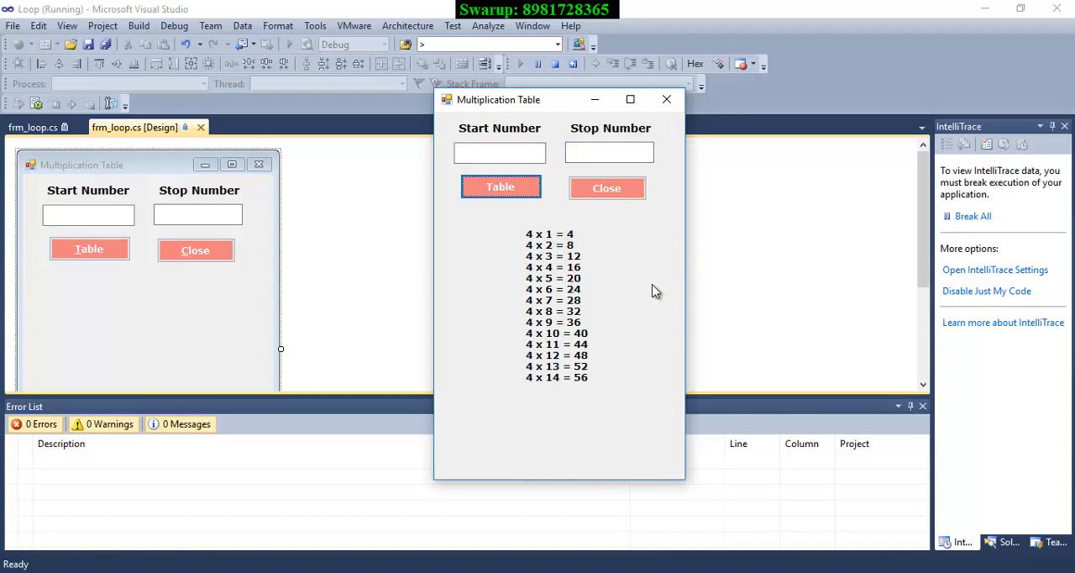
mouse_move(659, 279)
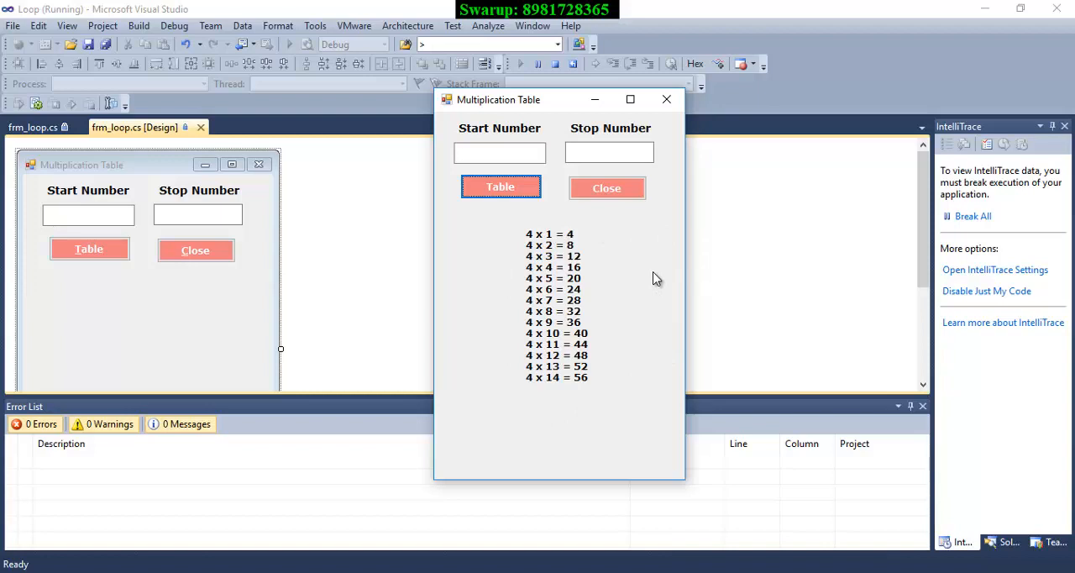
mouse_move(611, 255)
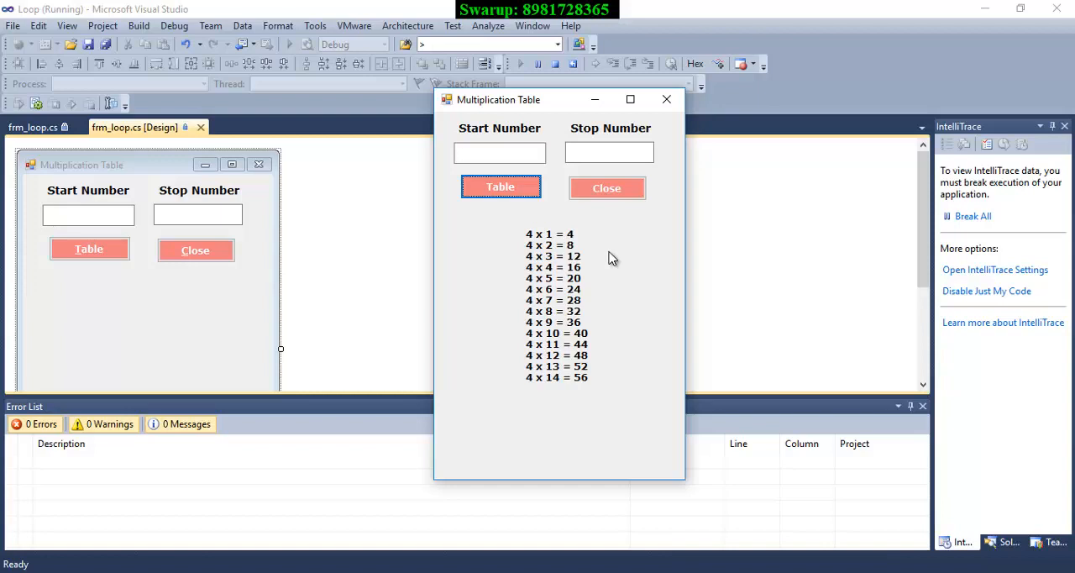
mouse_move(648, 200)
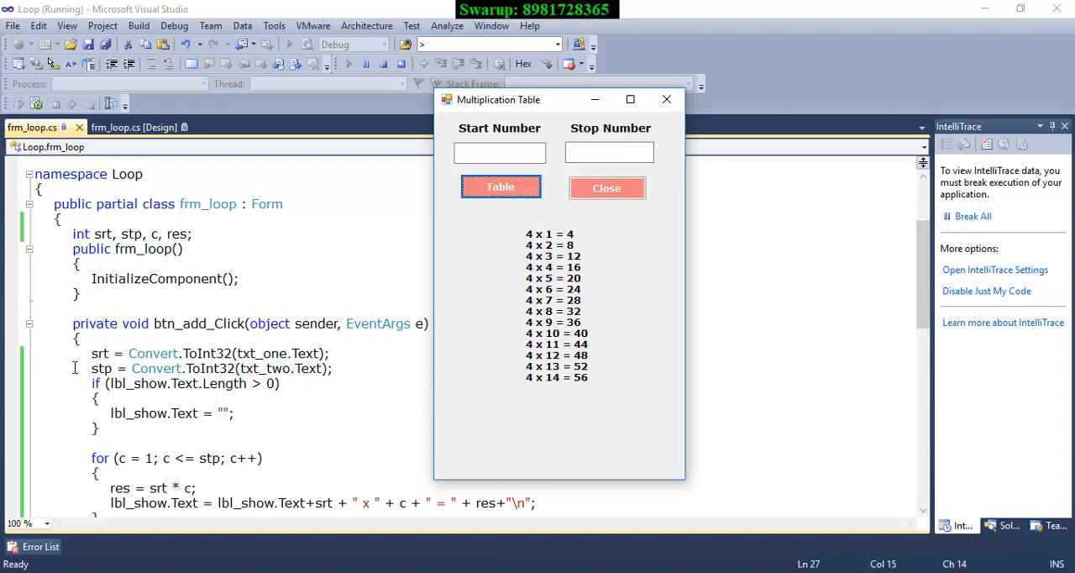
mouse_move(182, 353)
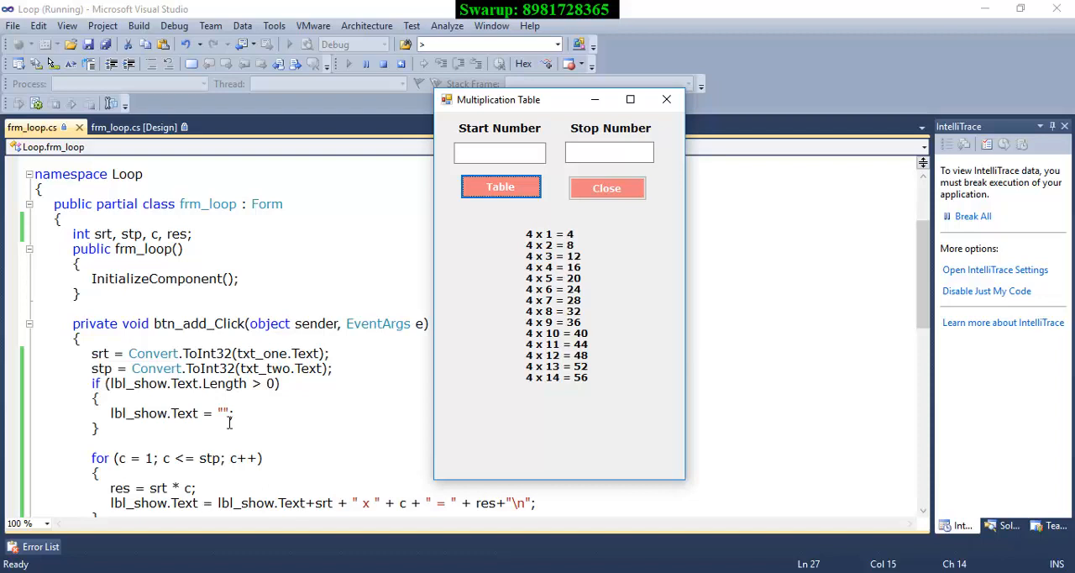
mouse_move(529, 286)
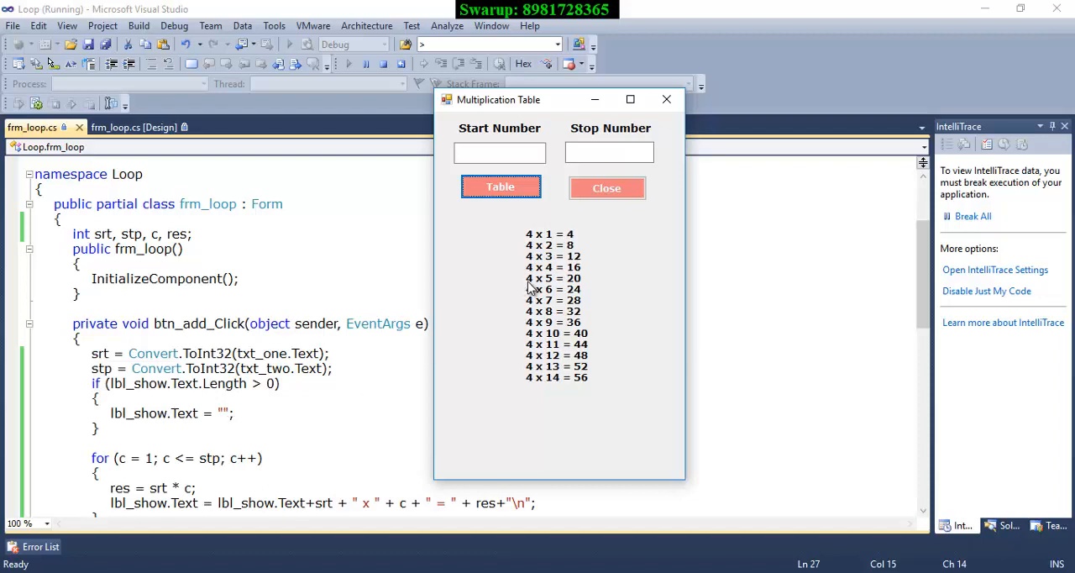
mouse_move(517, 218)
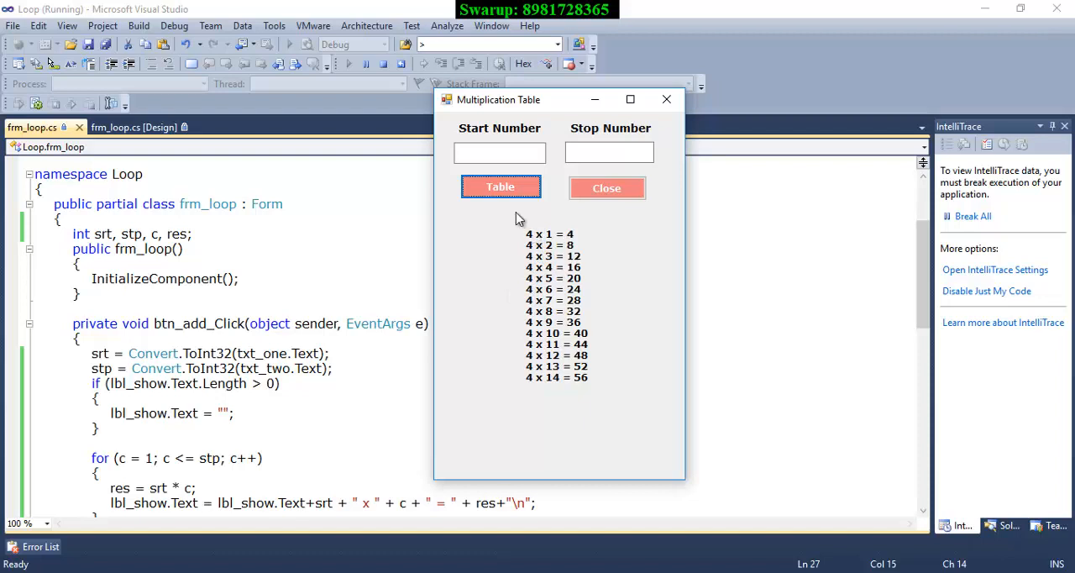
- Enter start number 2 and stop number 10 in the running form
text(2)
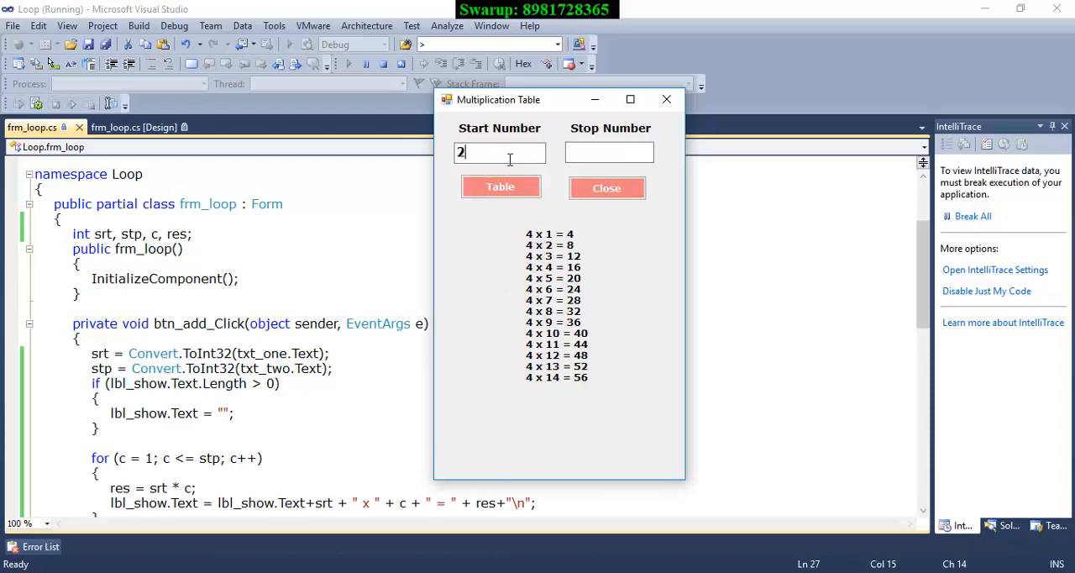
text(10)
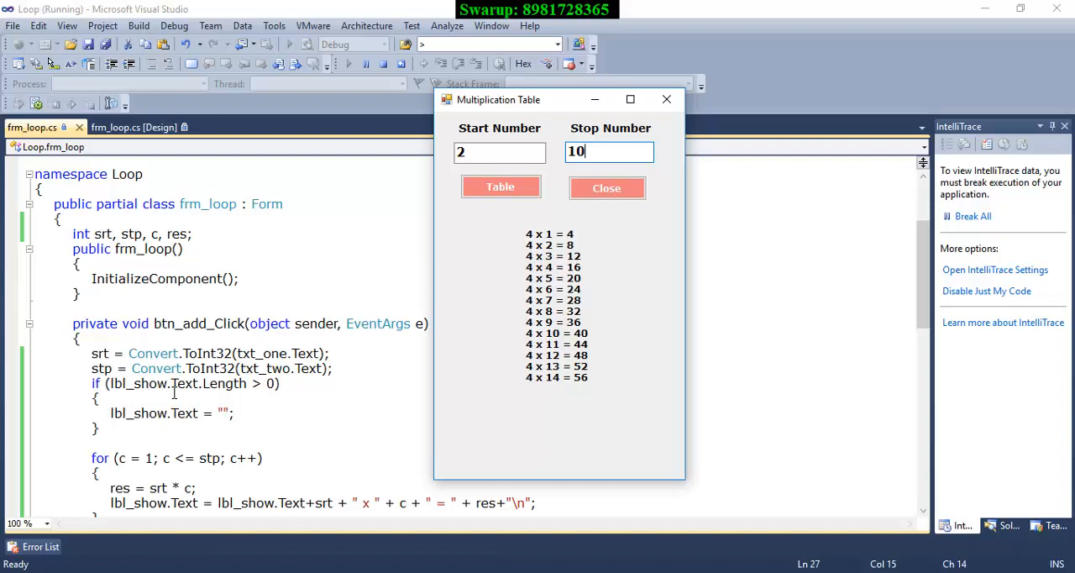
mouse_move(226, 383)
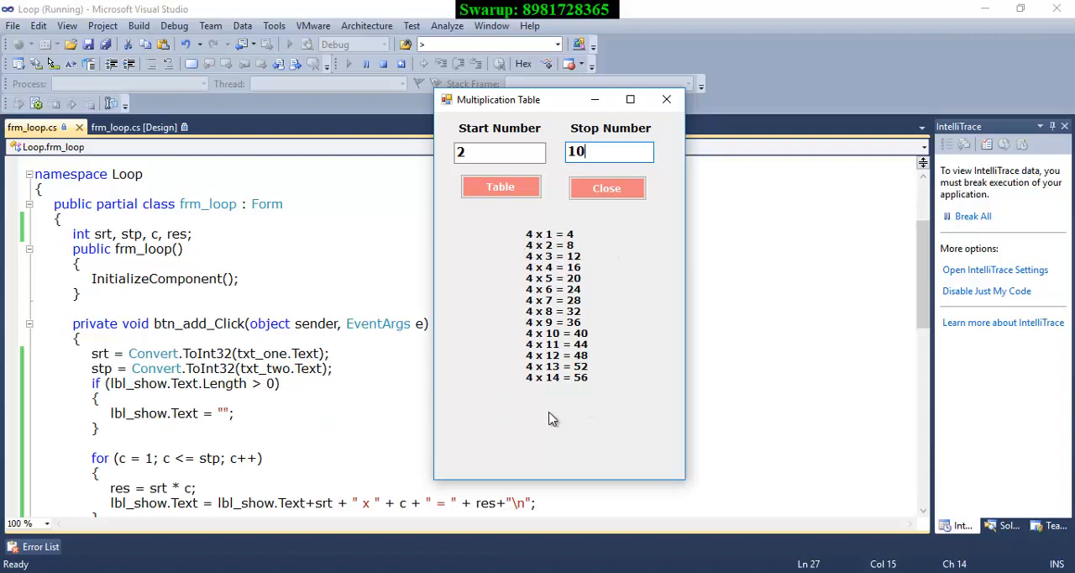
mouse_move(519, 256)
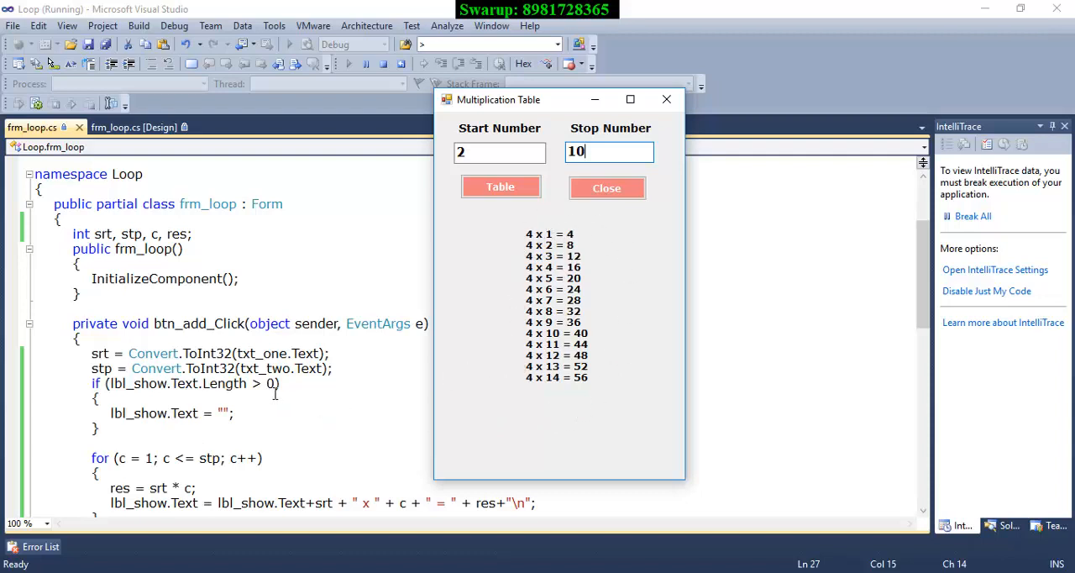
mouse_move(183, 413)
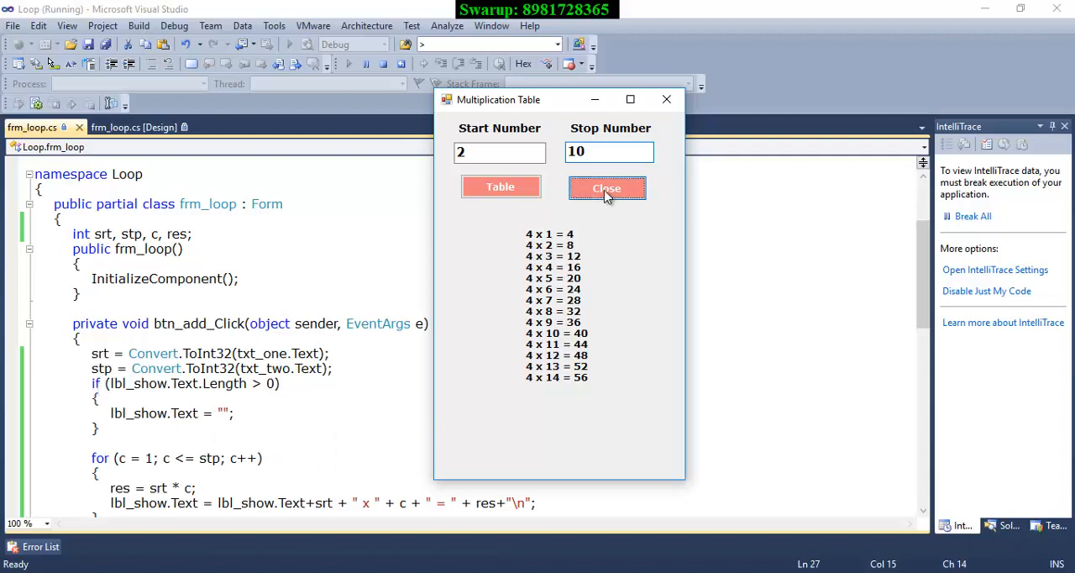
- Close the form, comment out the label-clearing if block, check Design view, and rerun
click(606, 186)
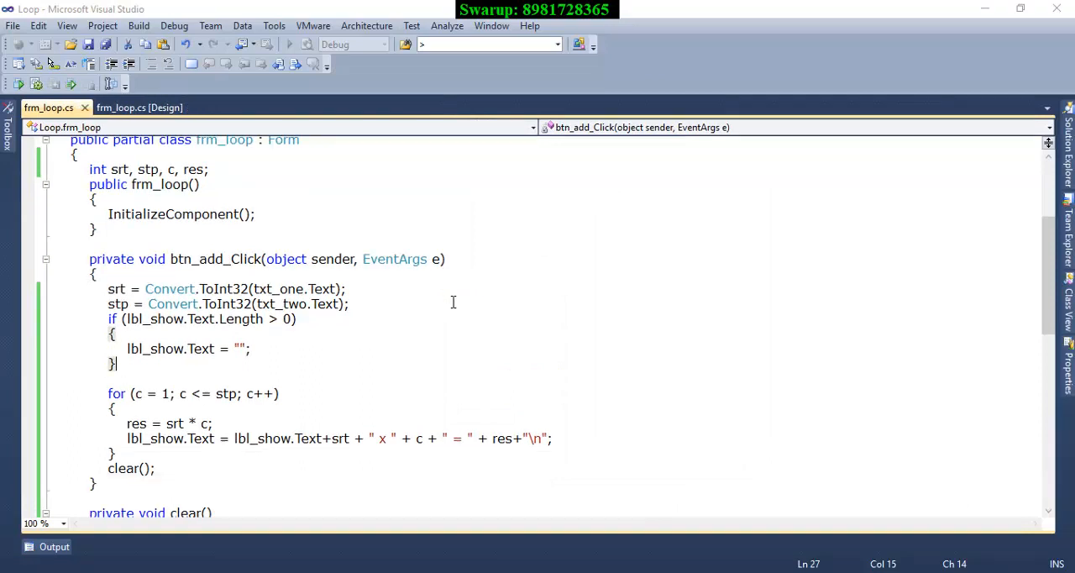
drag(108, 318, 127, 364)
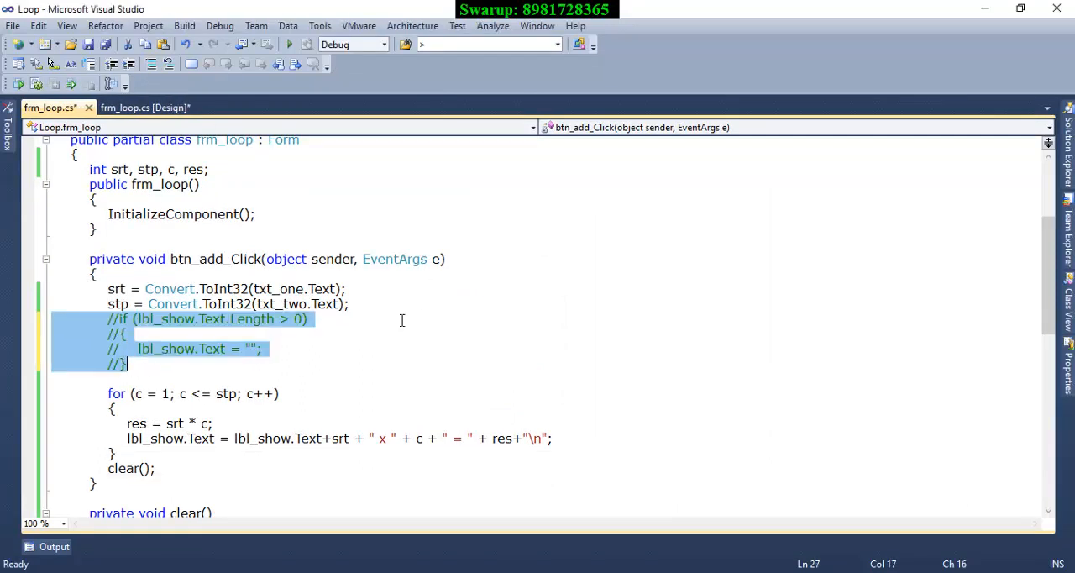
click(148, 107)
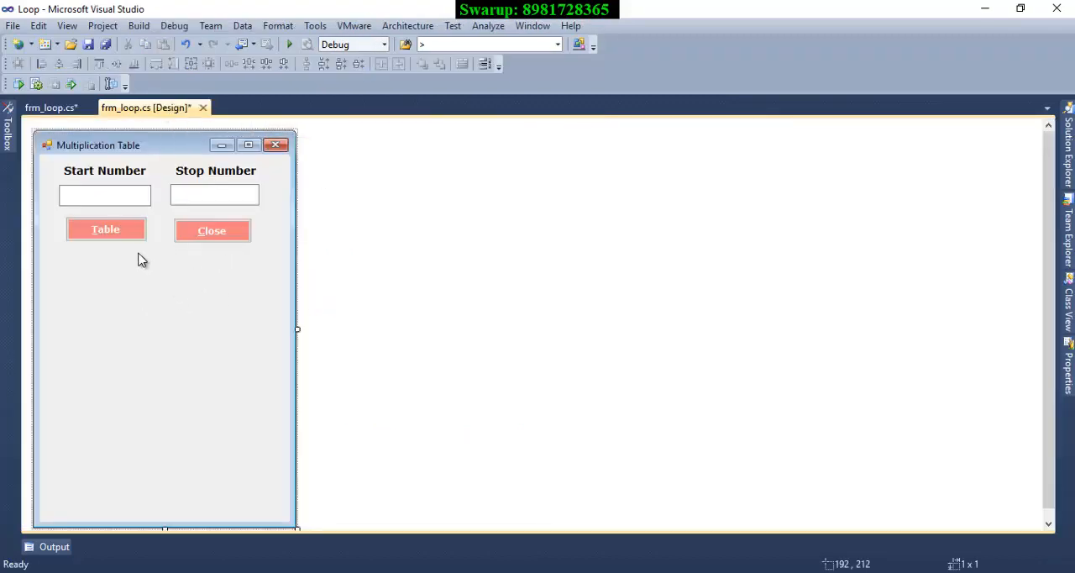
click(50, 107)
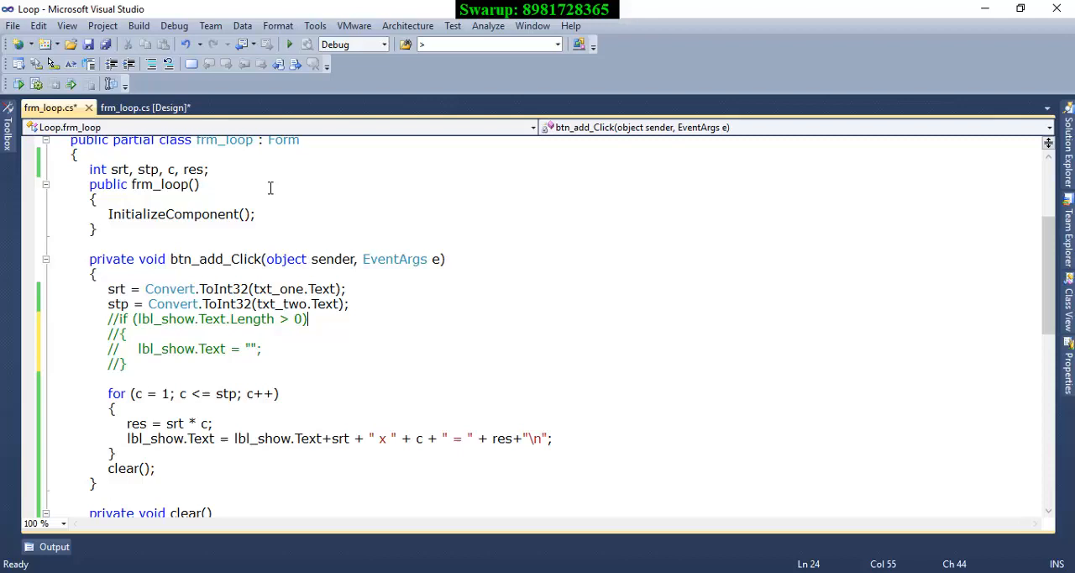
scroll(down, 3)
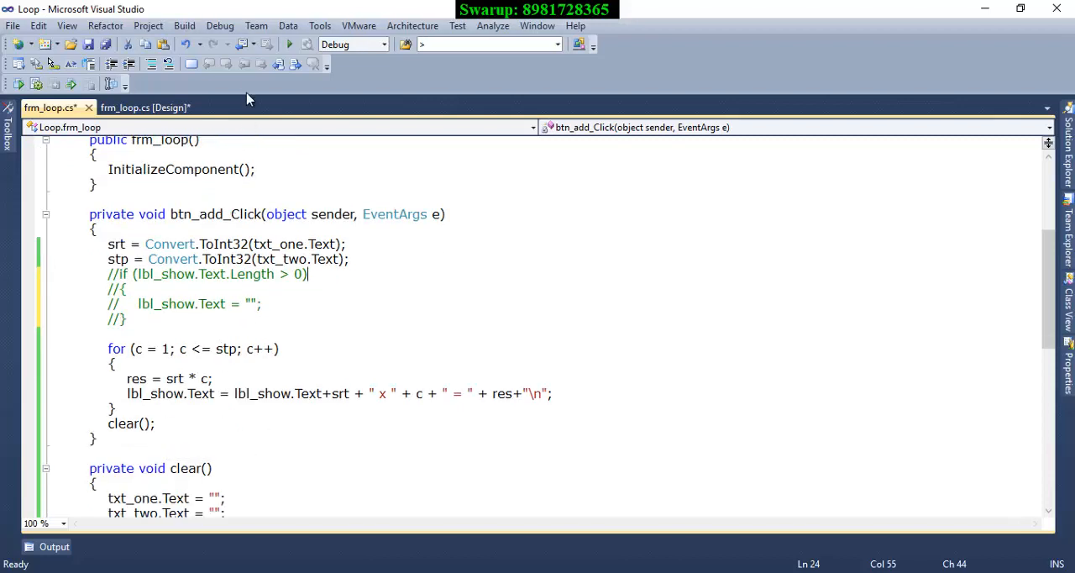
click(289, 44)
text(1)
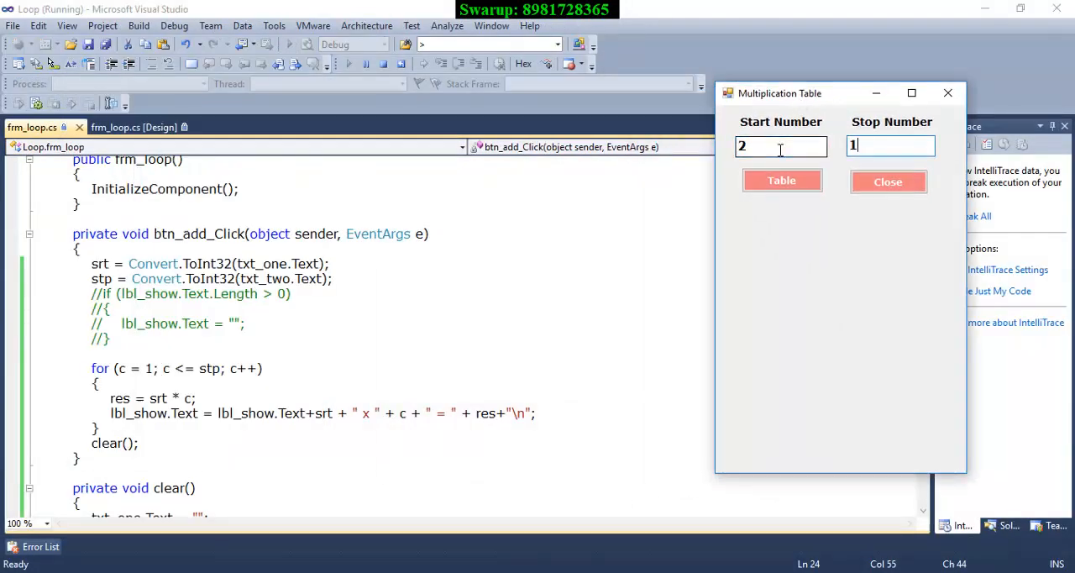
- Generate the 3 times table up to 15 below the existing 2 table, review it, and close the form
click(782, 180)
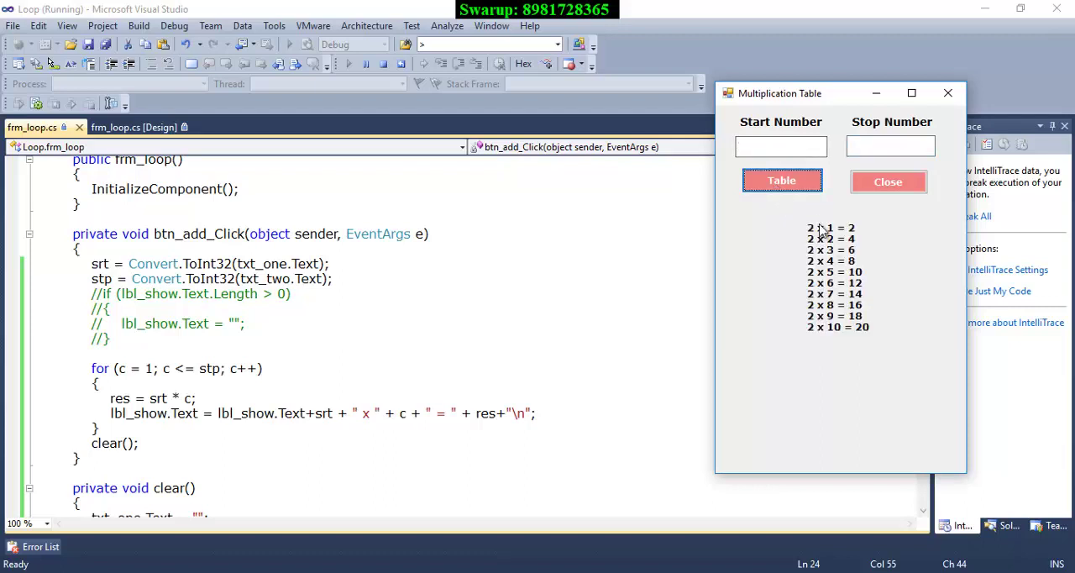
text(3)
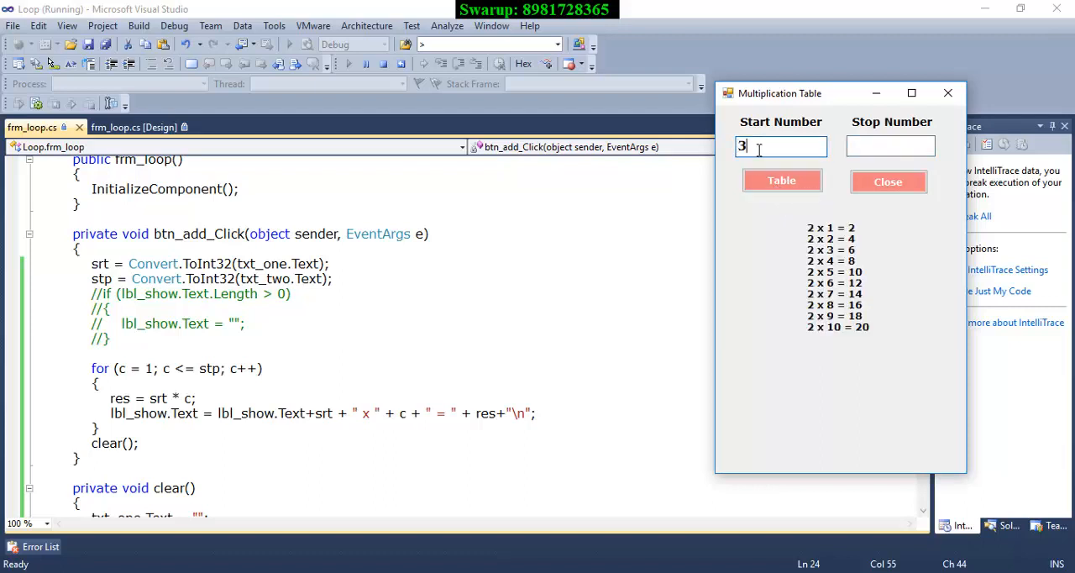
text(15)
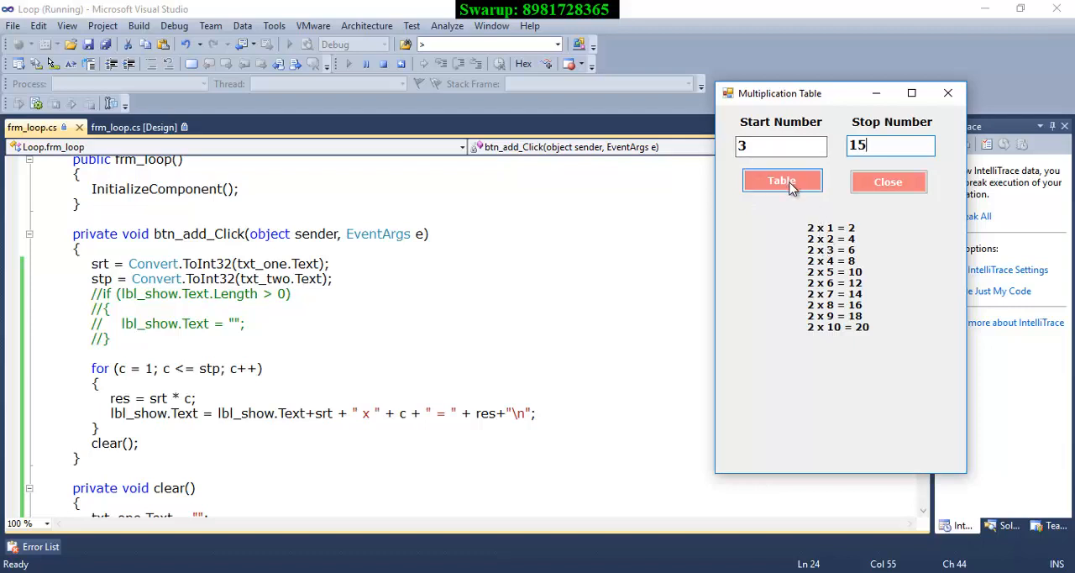
click(781, 180)
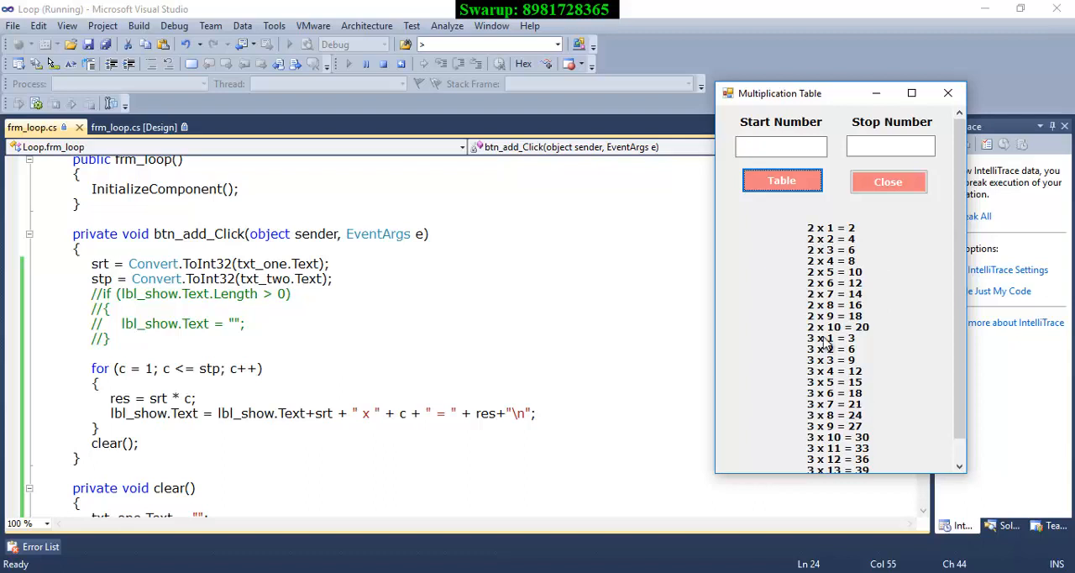
mouse_move(830, 393)
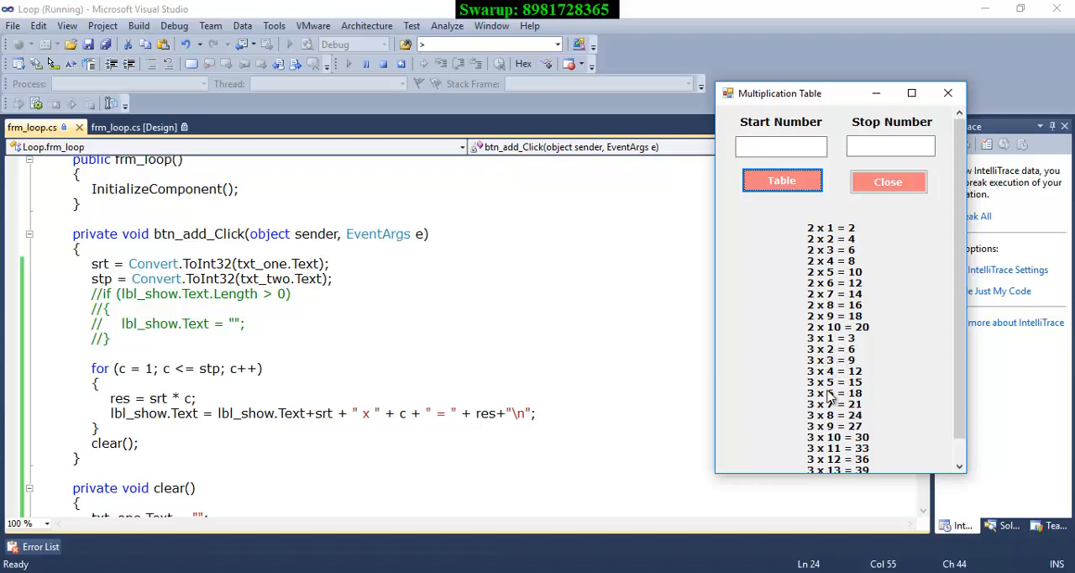
scroll(down, 3)
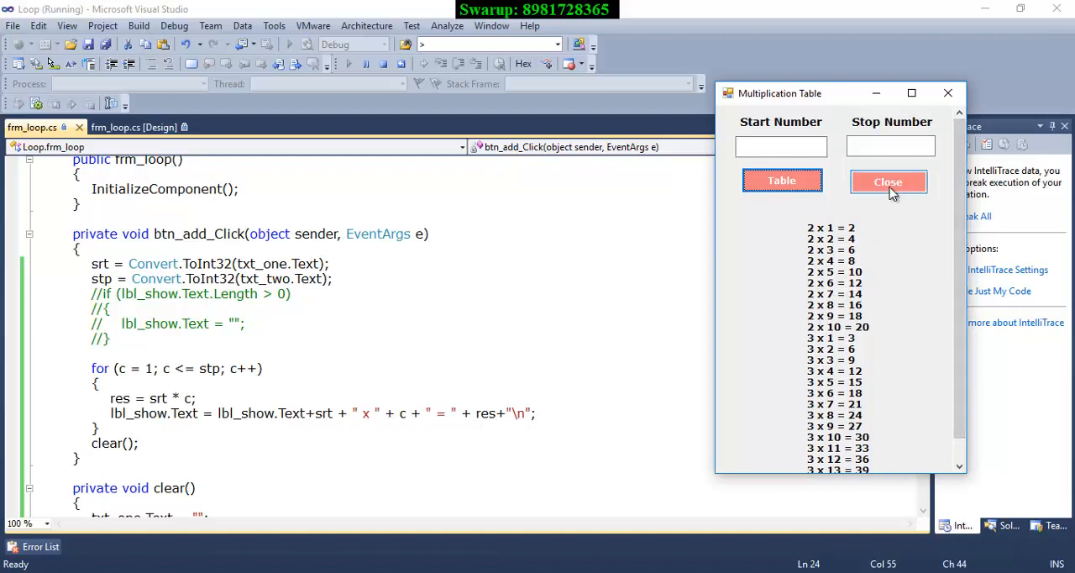
click(888, 182)
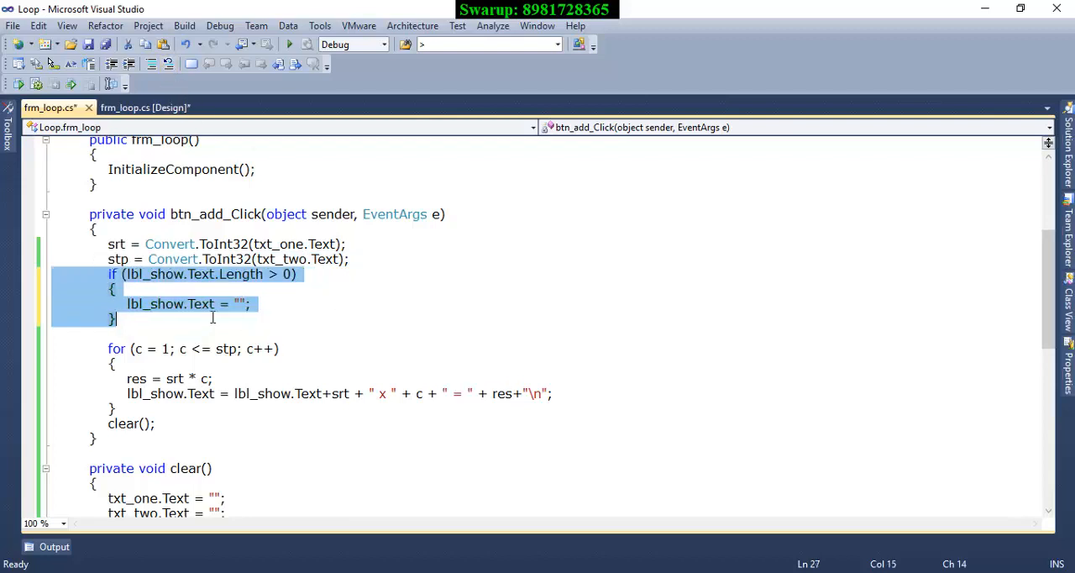
- With the clearing check restored, rerun the form beside the code and generate the 2 table up to 15
click(269, 302)
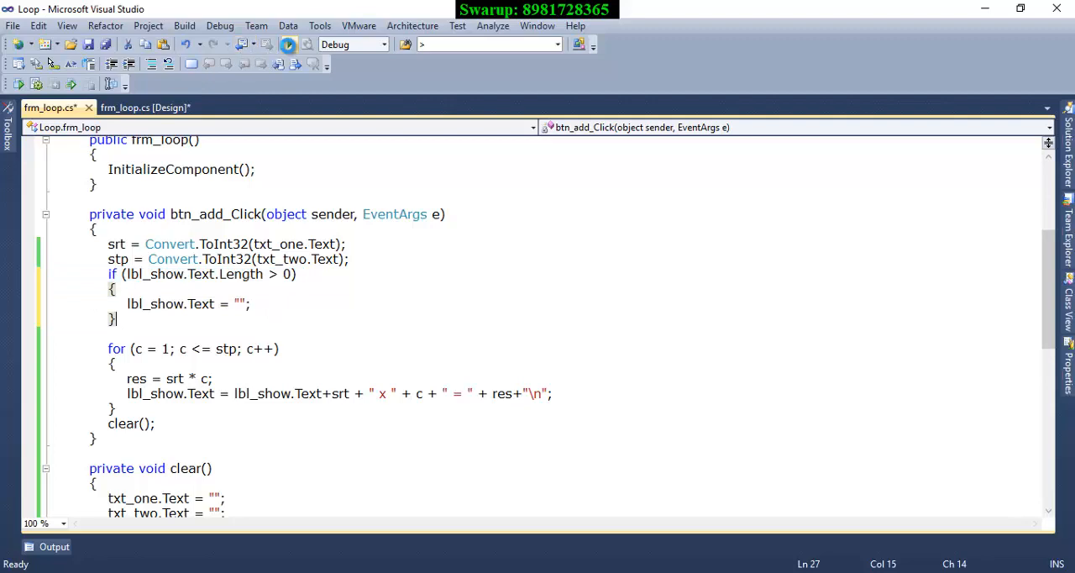
click(289, 44)
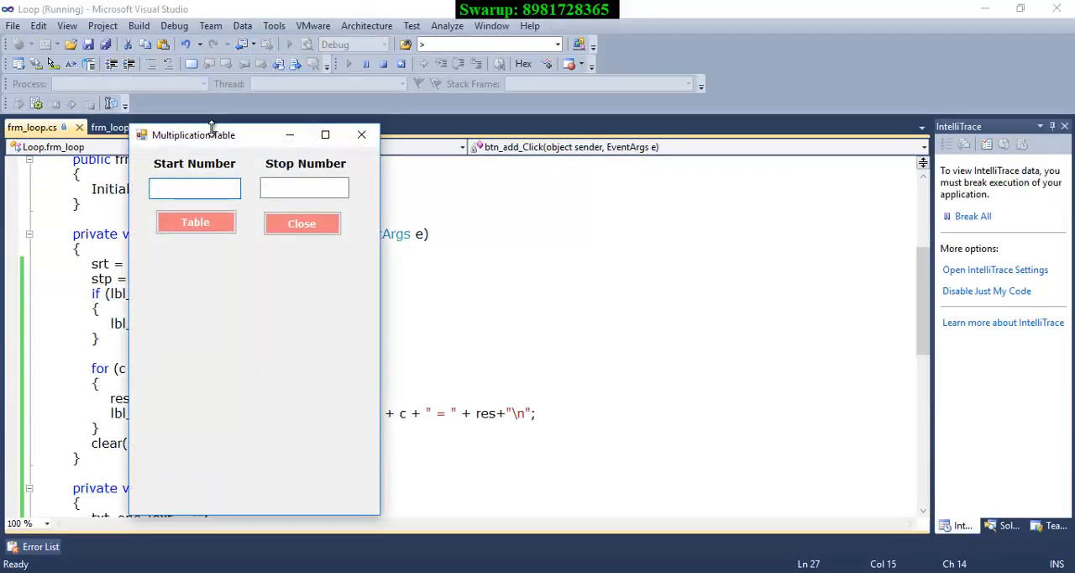
drag(210, 134, 748, 67)
text(1)
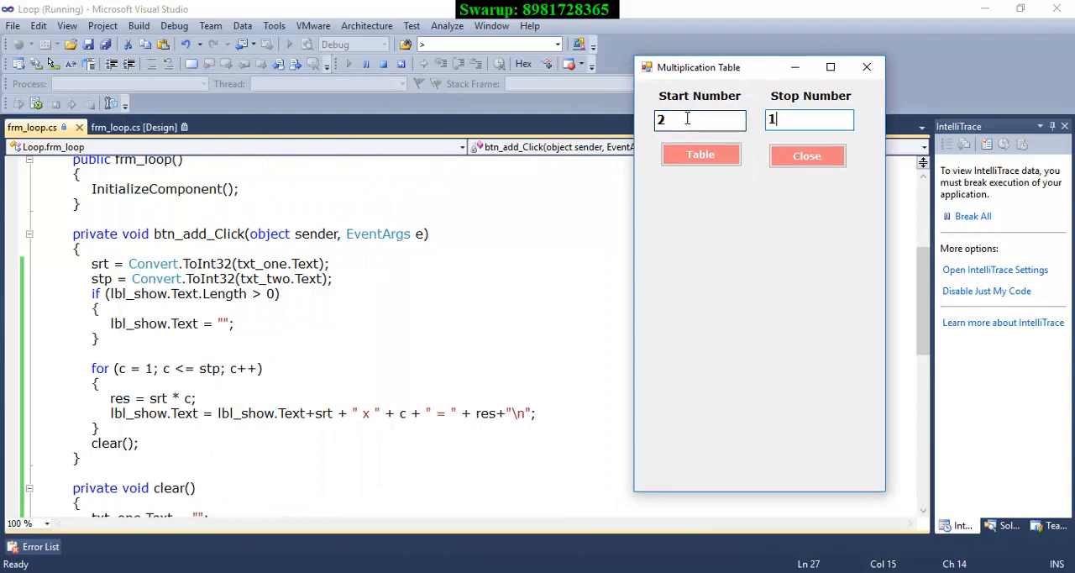
text(5)
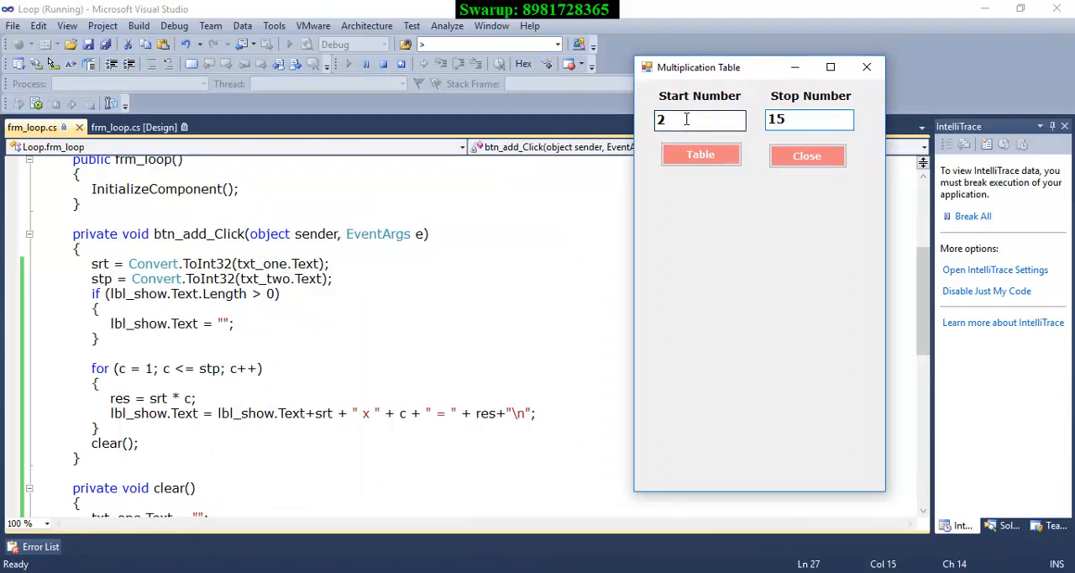
click(701, 154)
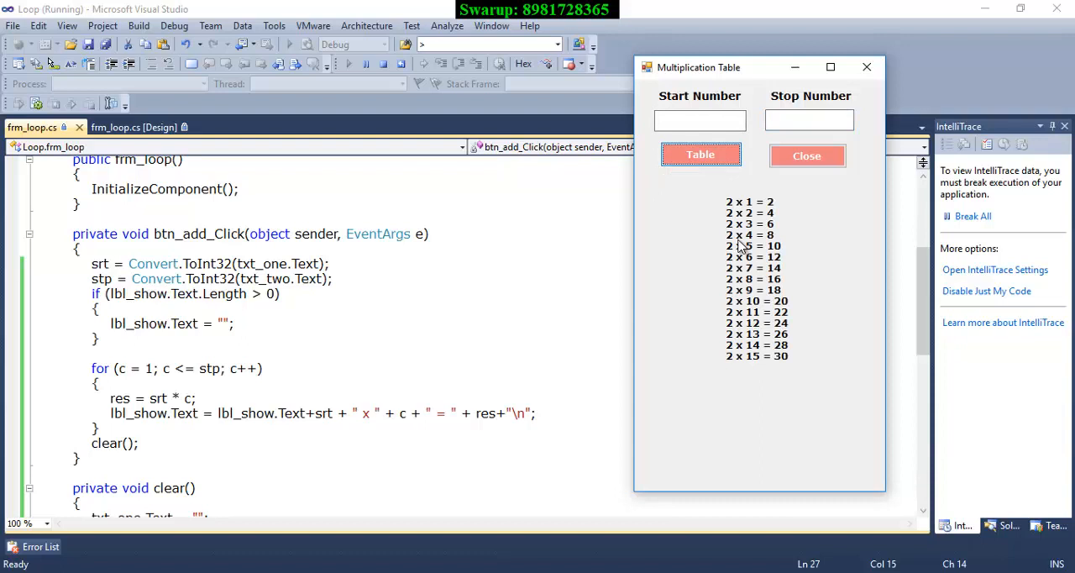
mouse_move(773, 209)
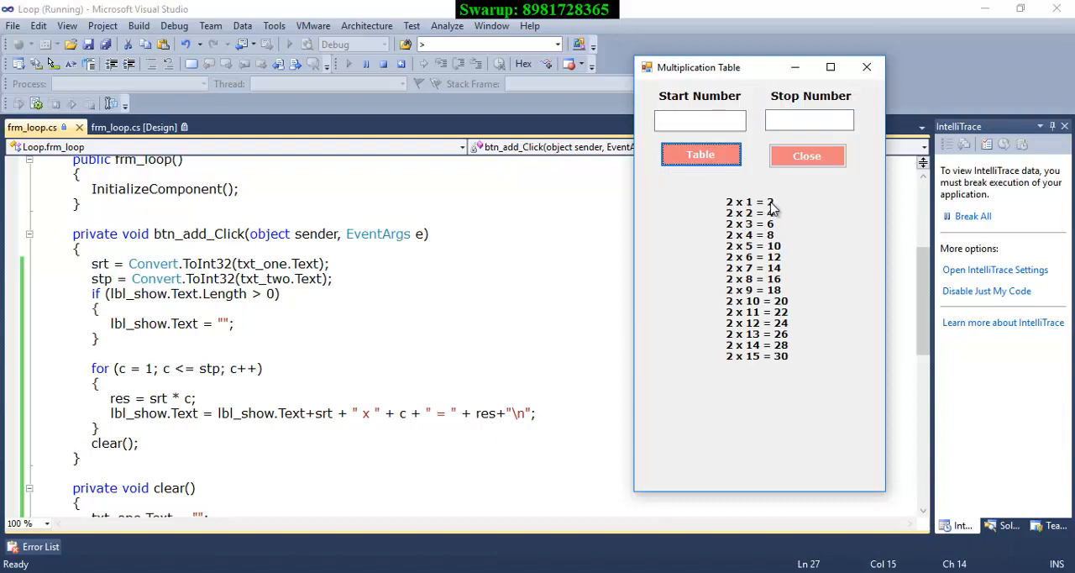
mouse_move(756, 205)
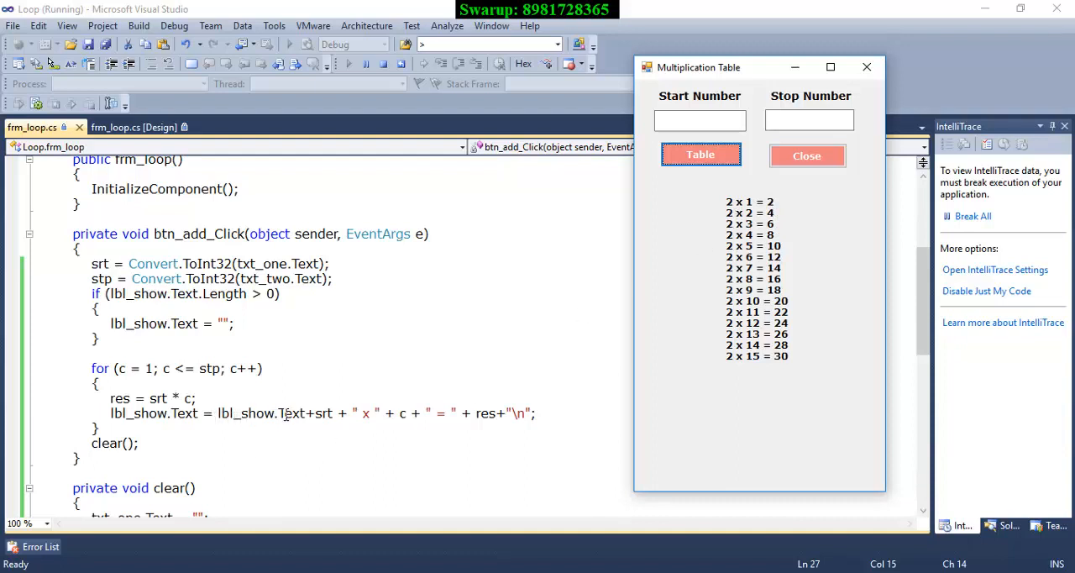
mouse_move(283, 427)
text(2)
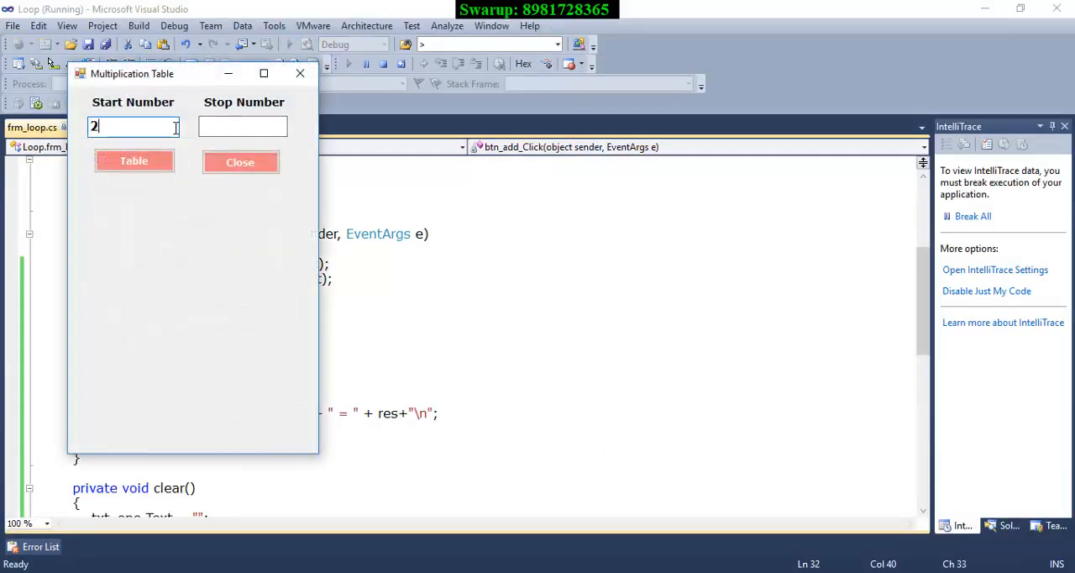
- Confirm the form shows only the last line, 2 x 14 = 28, then close it
click(134, 159)
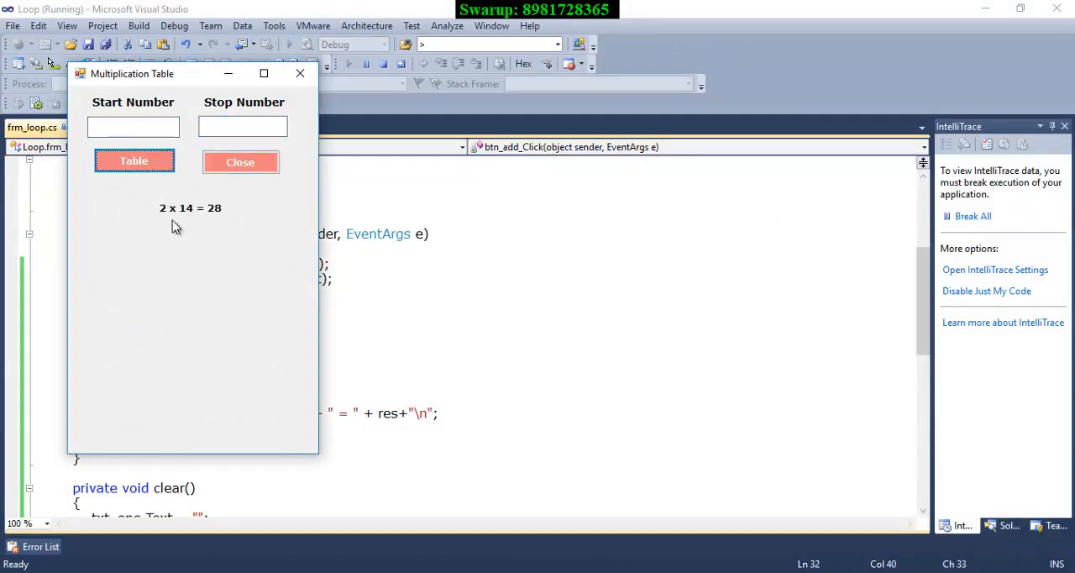
click(240, 163)
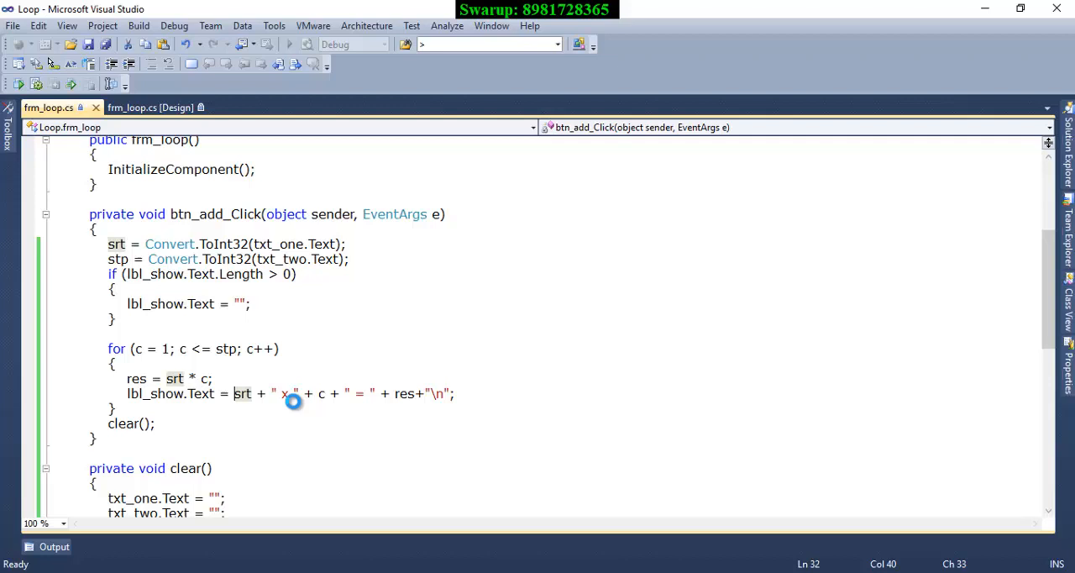
- Re-add 'lbl_show.Text +' to the loop assignment, rerun, and generate the full 2 table up to 15
text(lbl_show.Text +)
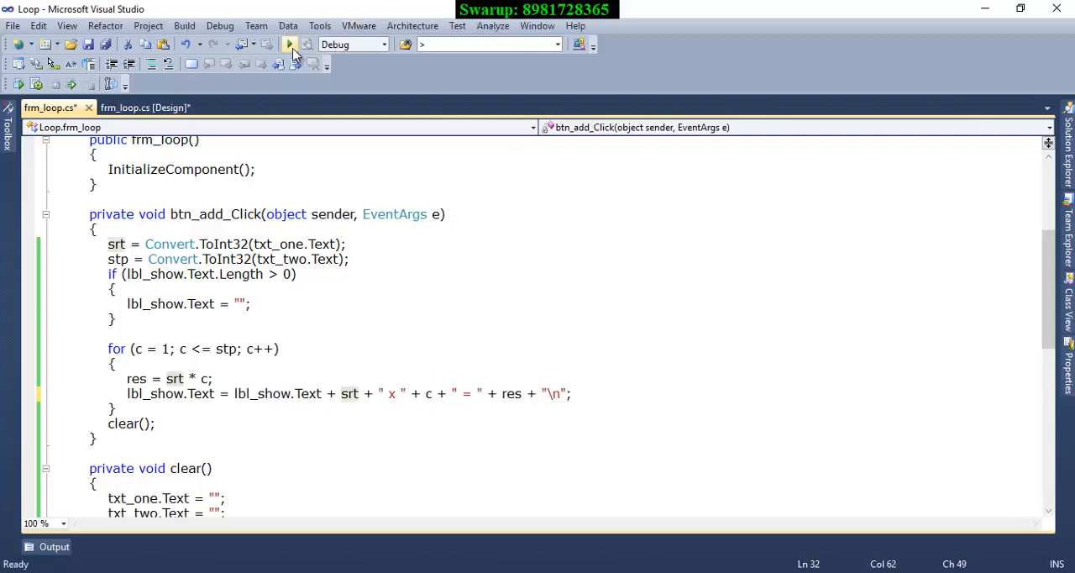
mouse_move(653, 296)
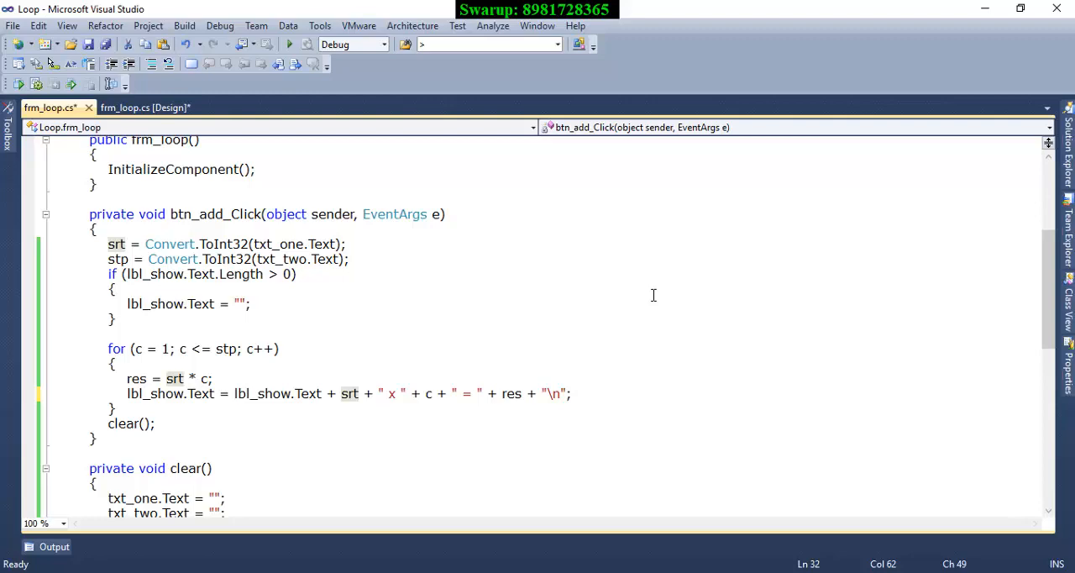
click(289, 44)
text(15)
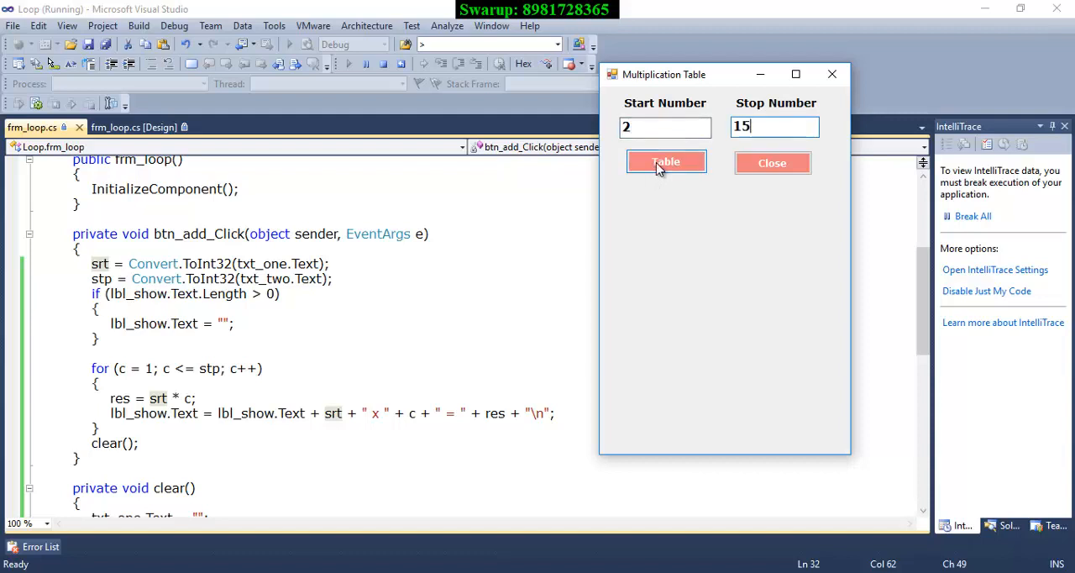
click(666, 161)
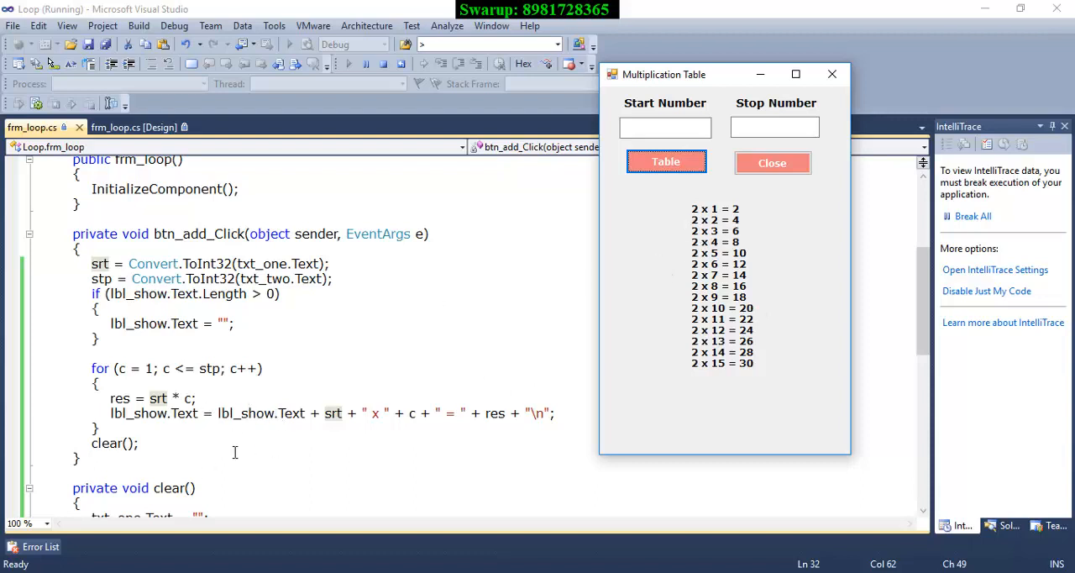
mouse_move(211, 434)
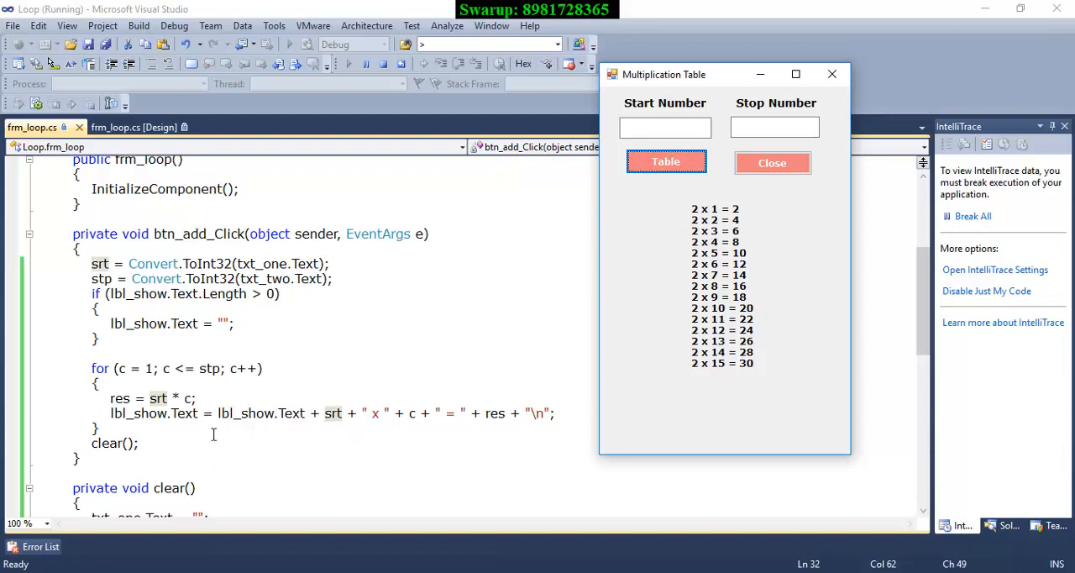
mouse_move(309, 400)
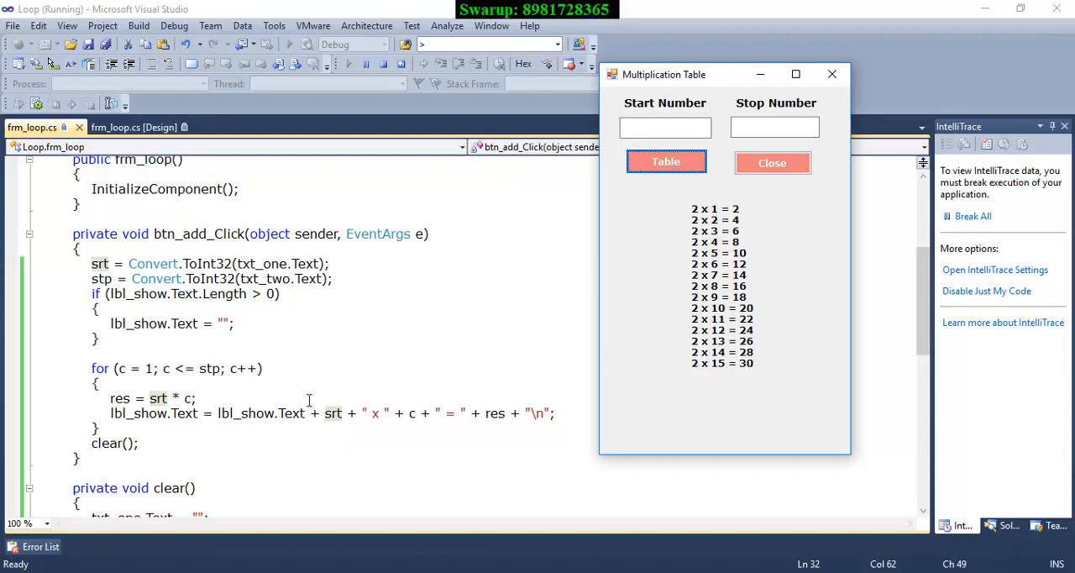
mouse_move(254, 437)
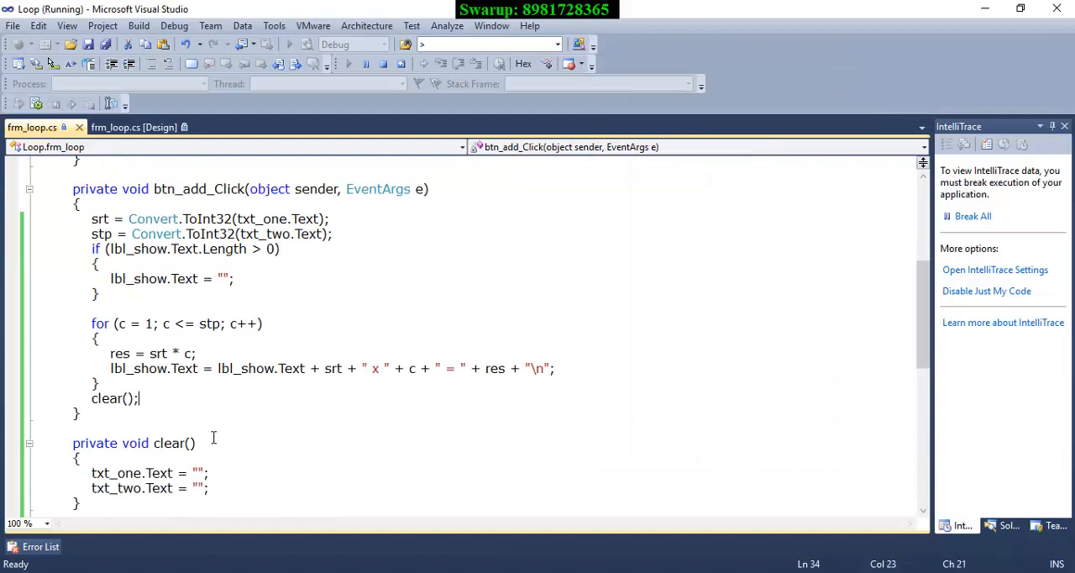
scroll(down, 3)
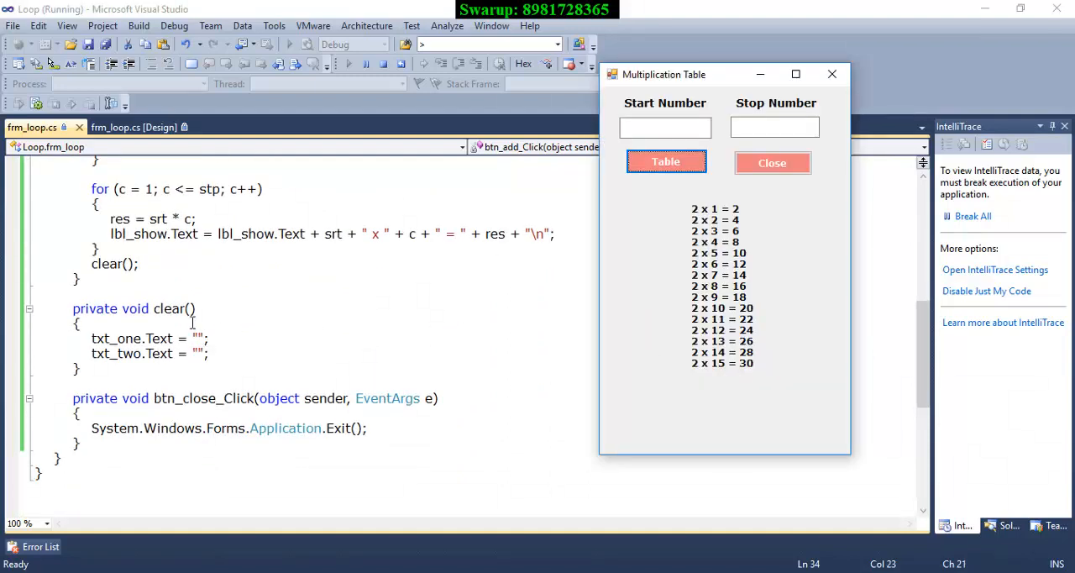
mouse_move(666, 171)
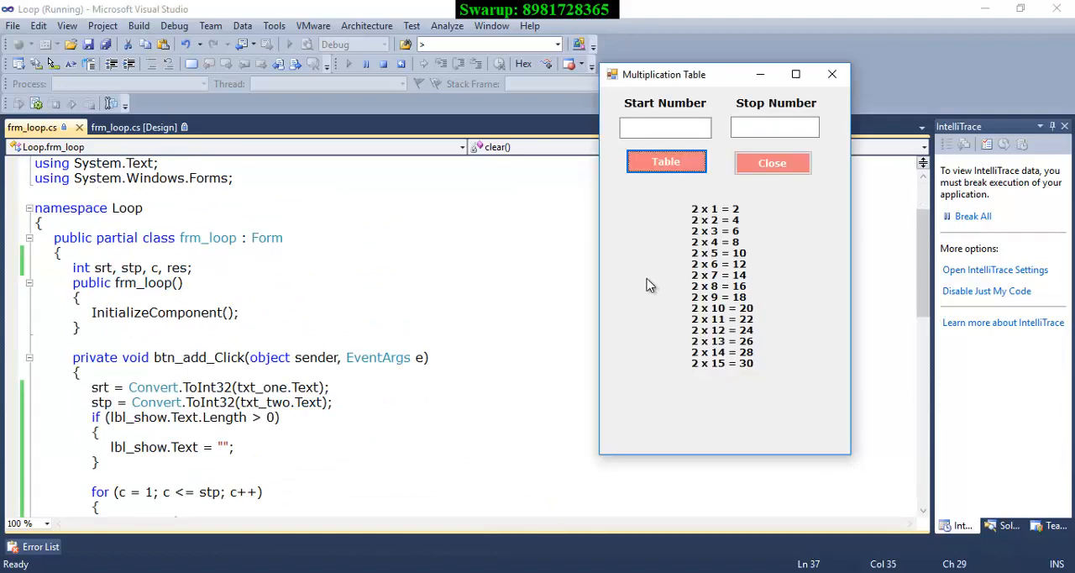
mouse_move(732, 298)
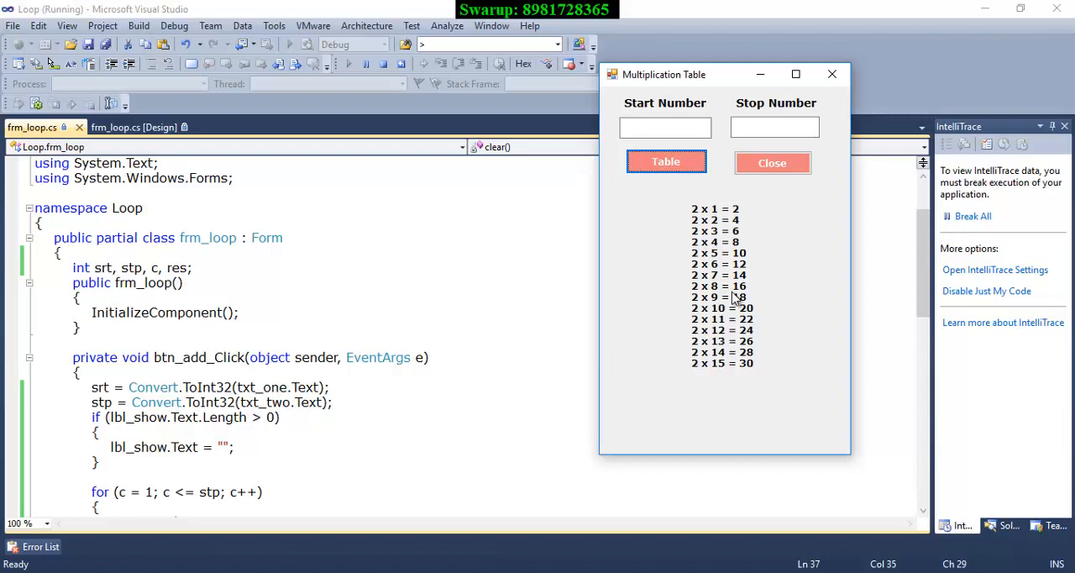